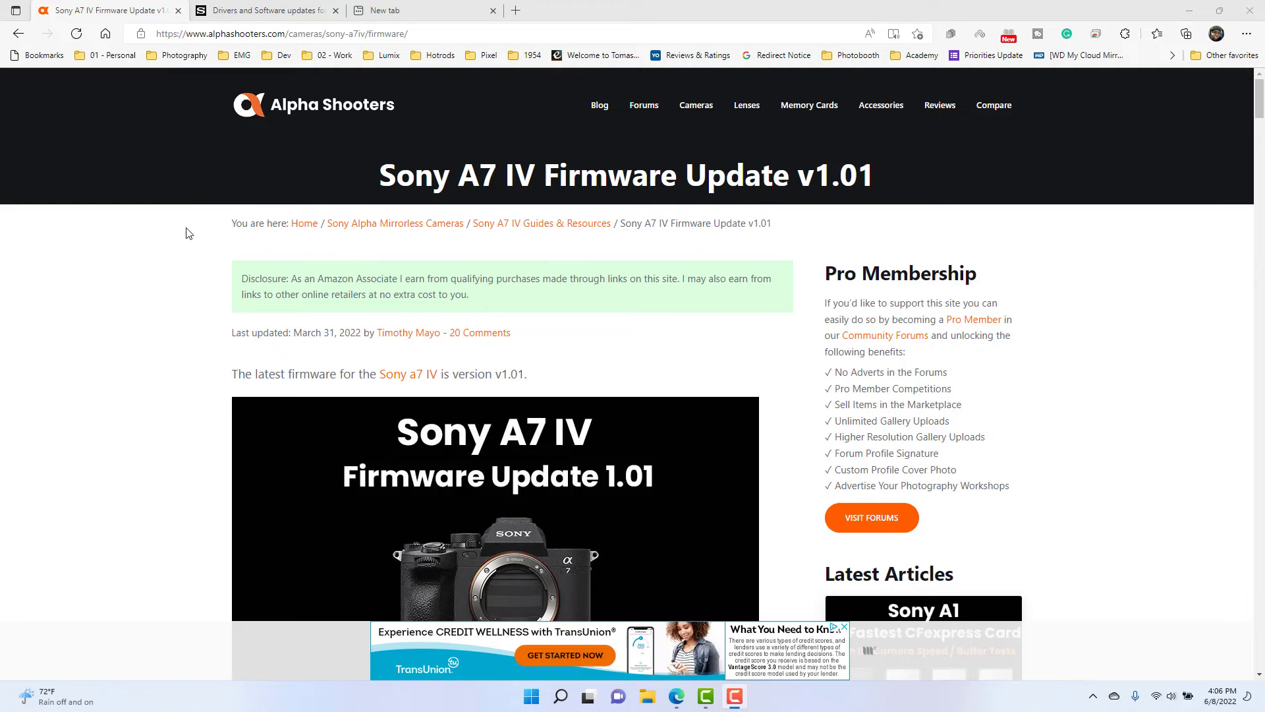
# Scroll through the firmware article, then return to the Sony Support downloads tab.
pyautogui.scroll(-3)
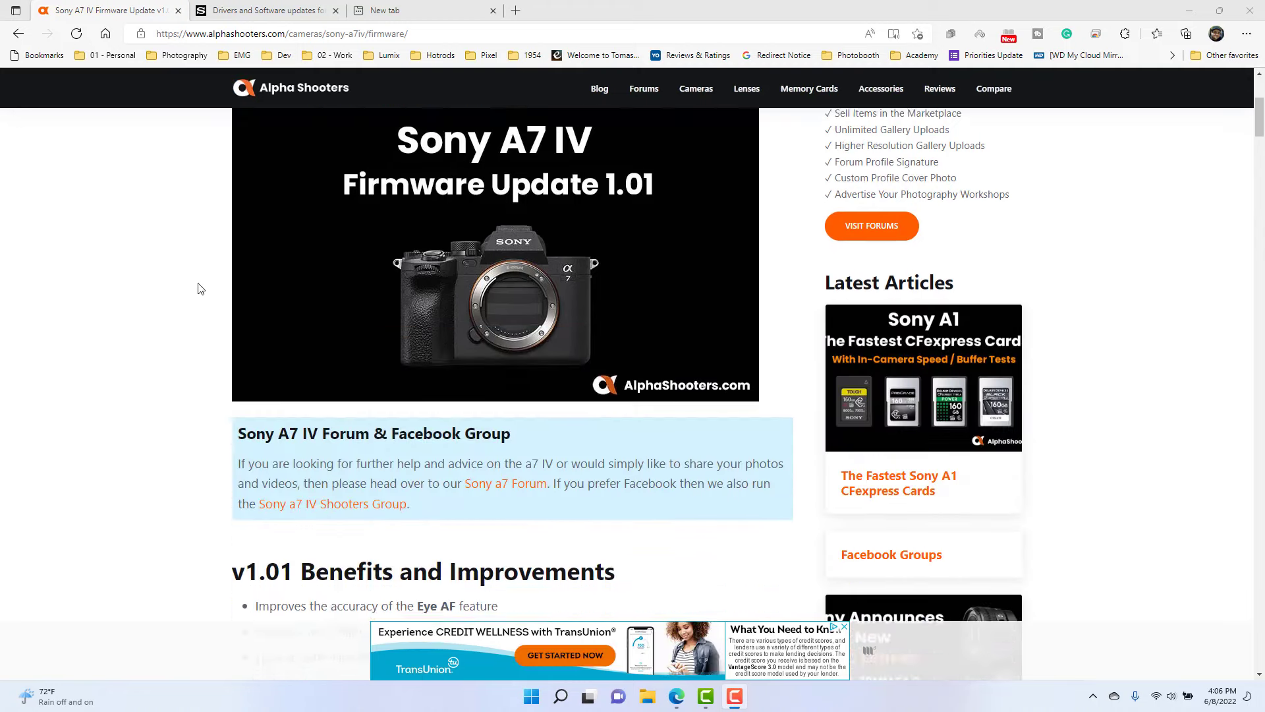
pyautogui.scroll(-3)
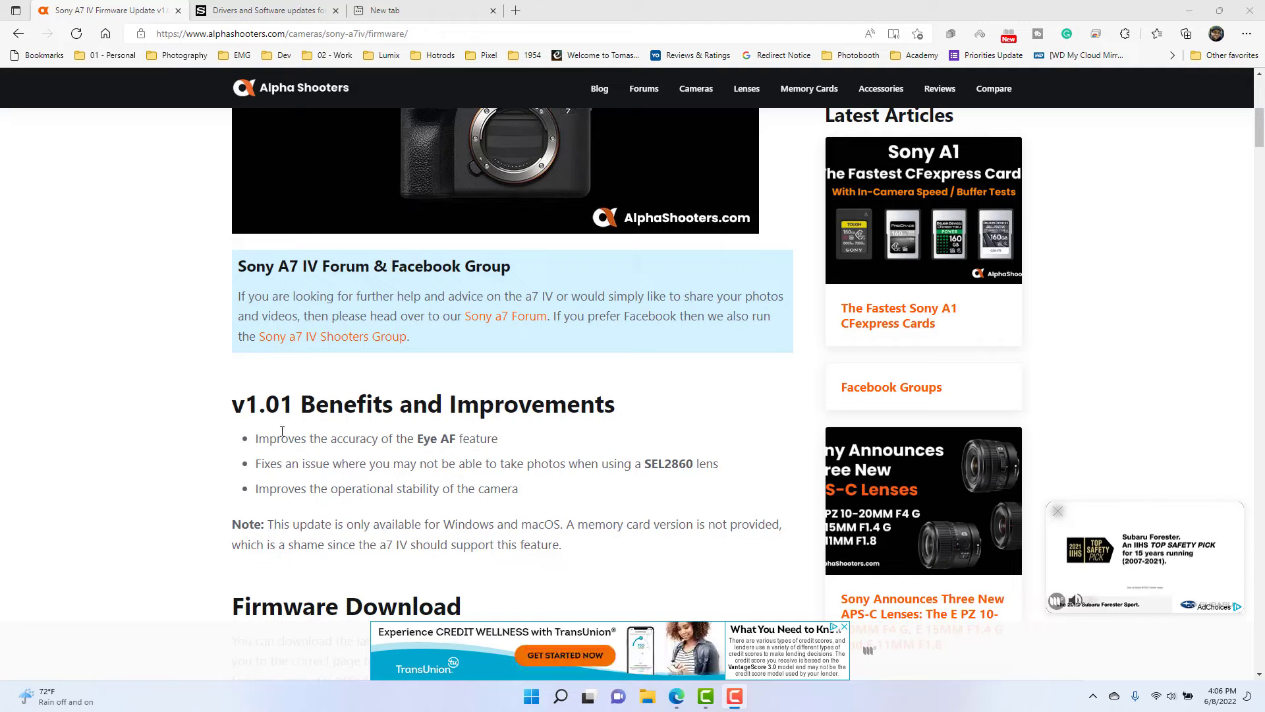
pyautogui.moveTo(254, 437); pyautogui.dragTo(468, 437)
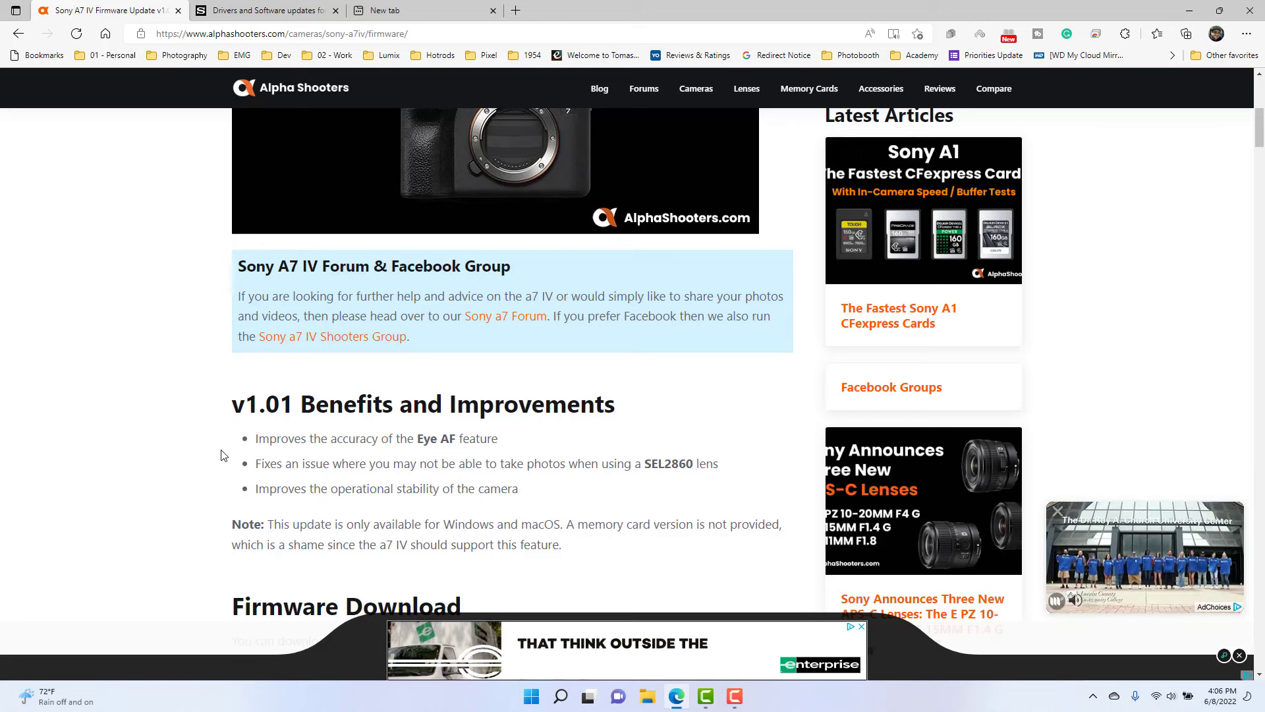
pyautogui.scroll(-3)
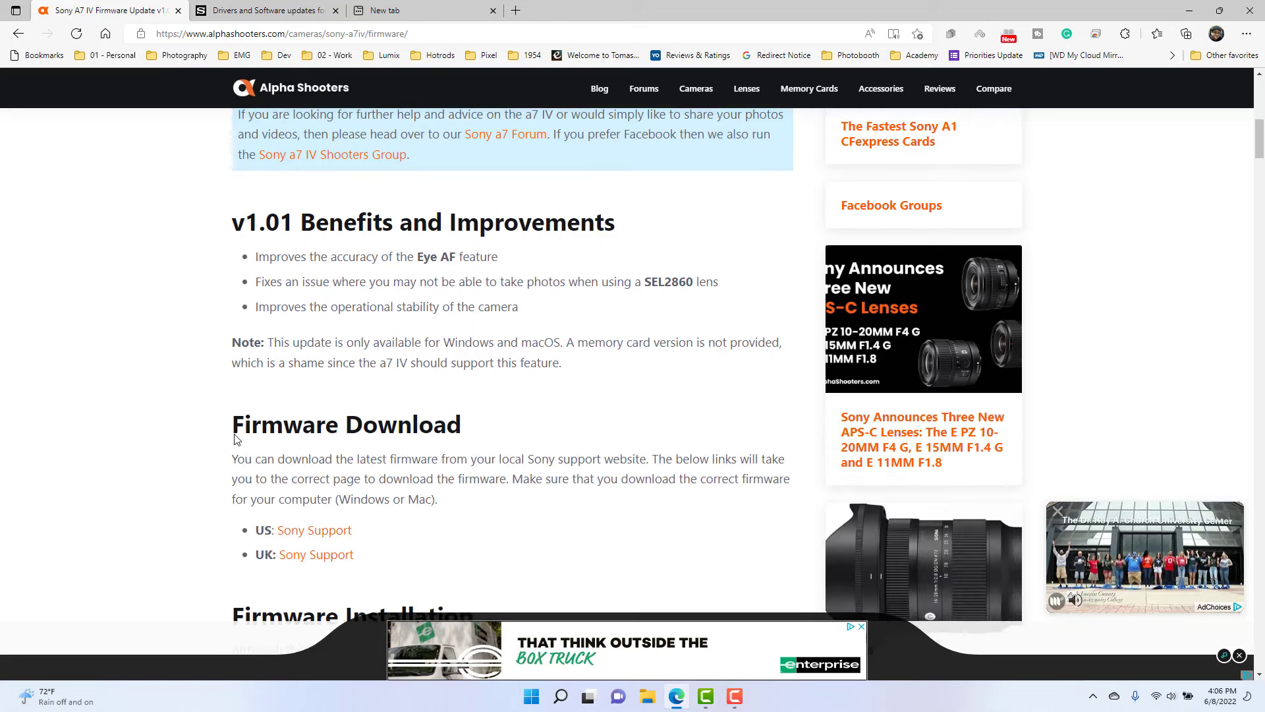
pyautogui.scroll(-3)
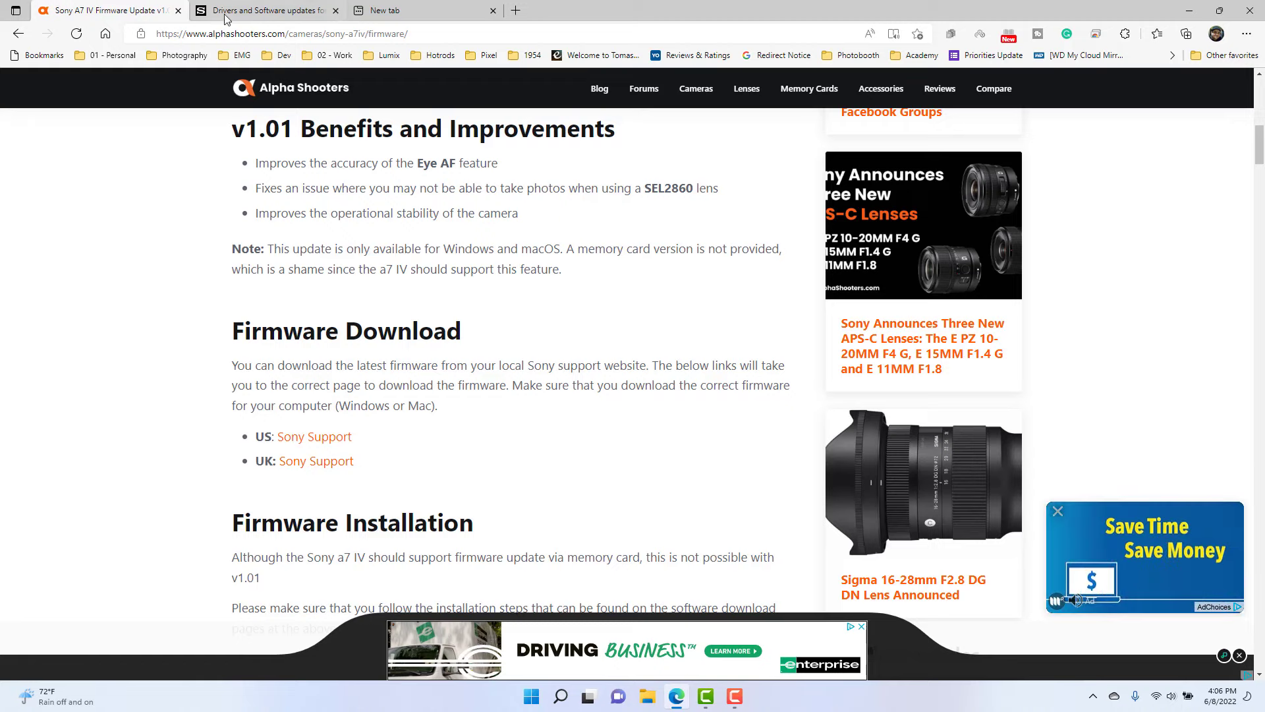
pyautogui.click(106, 9)
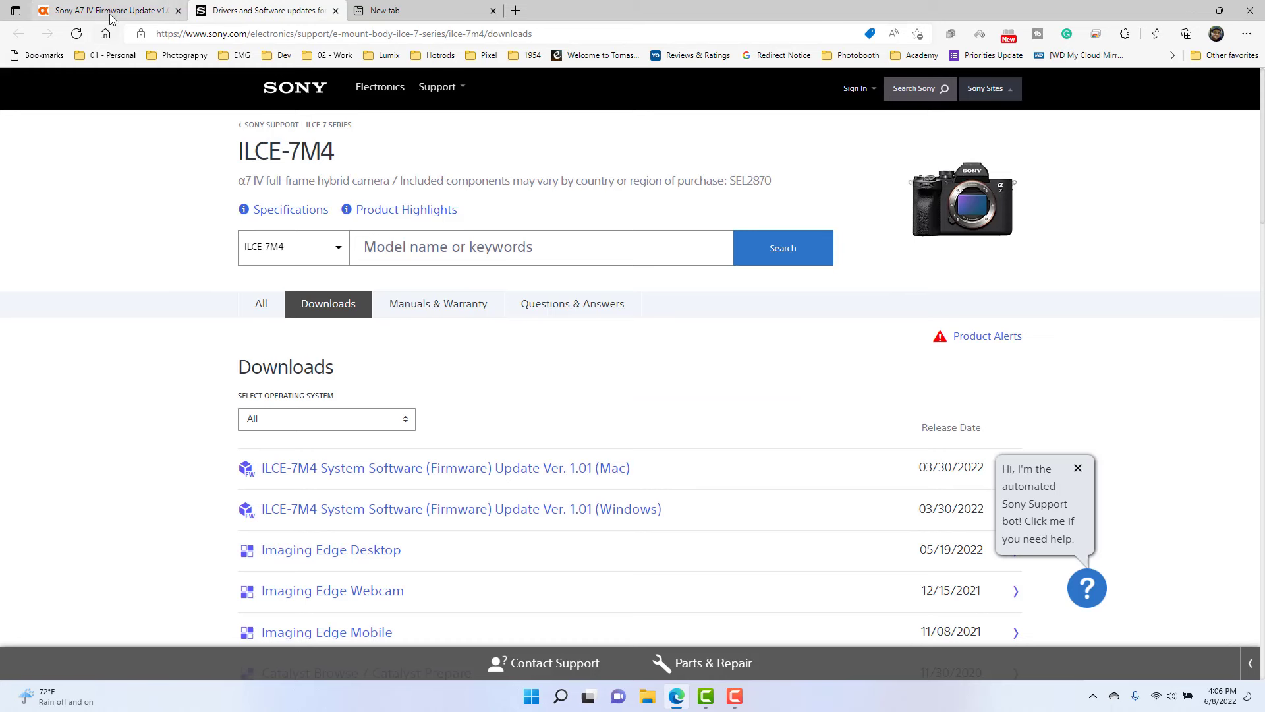
pyautogui.click(266, 10)
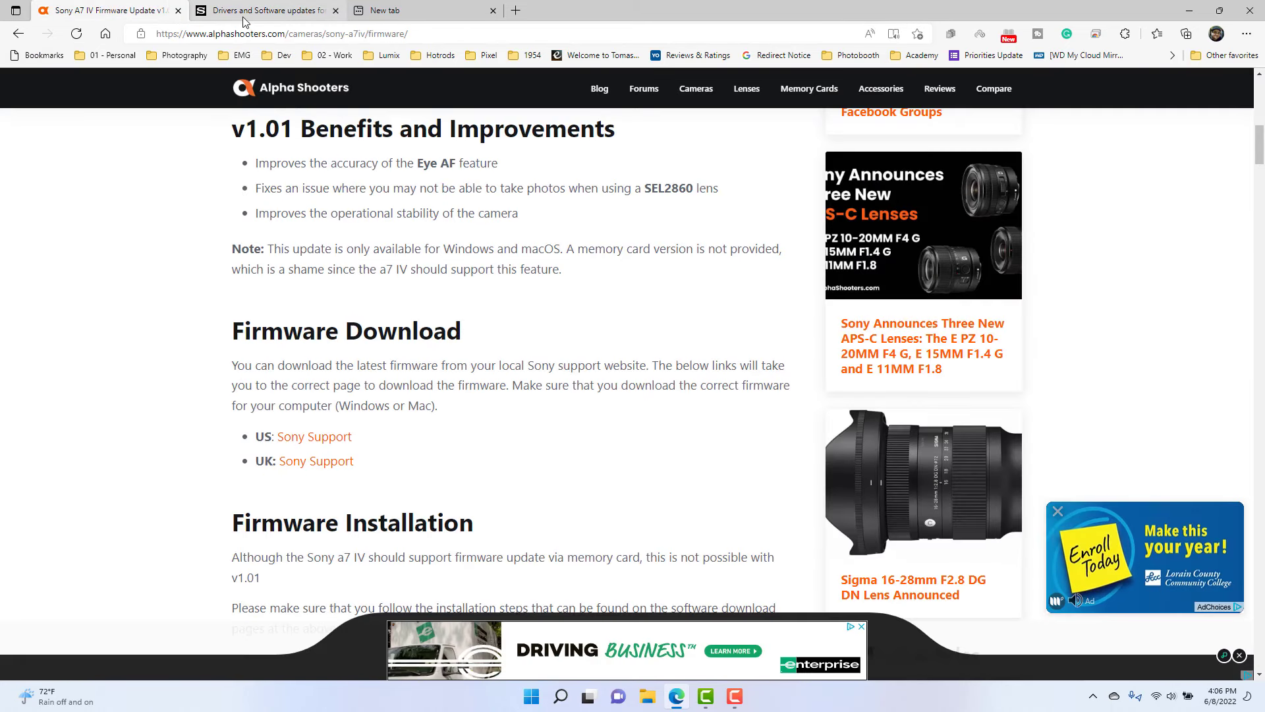
pyautogui.click(266, 10)
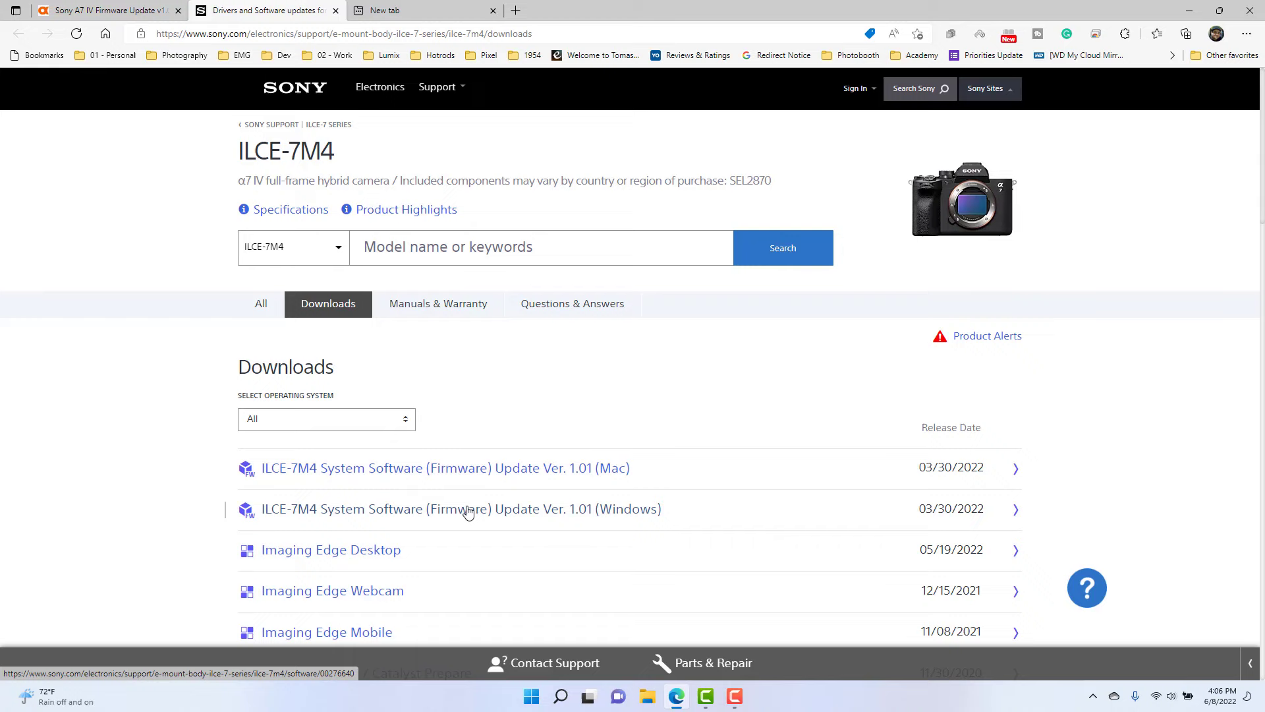
pyautogui.moveTo(464, 515)
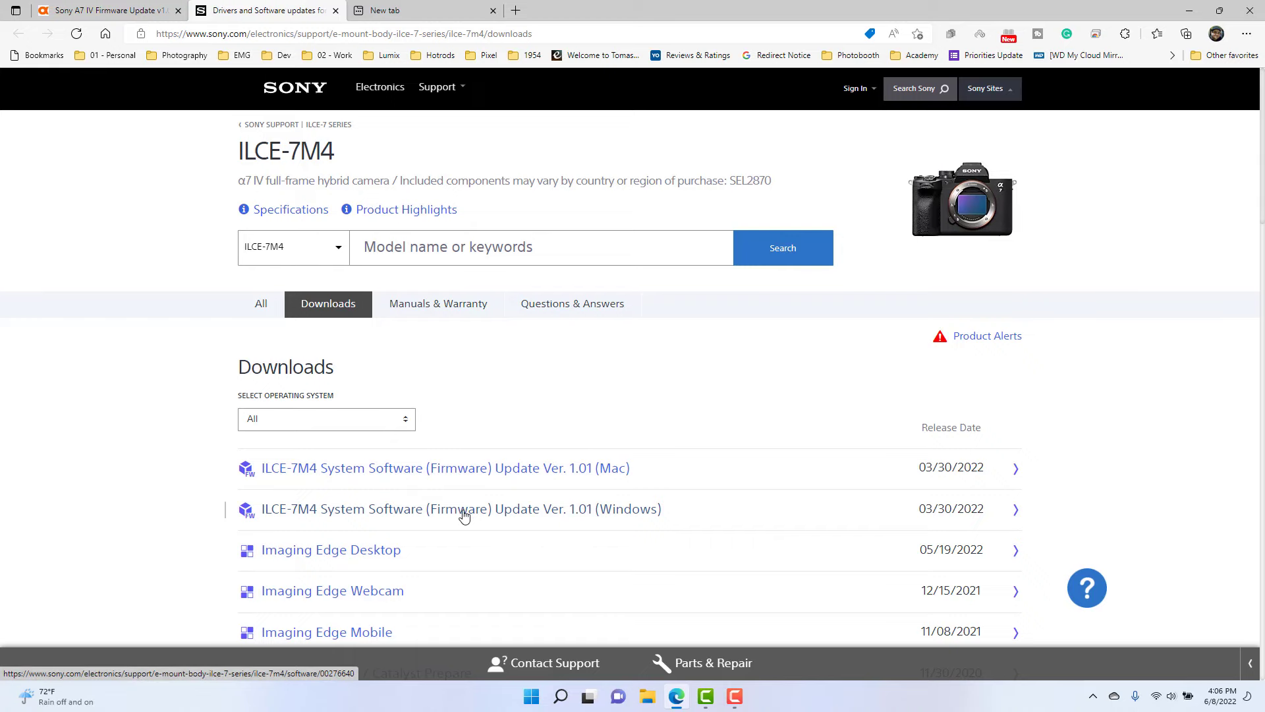
# Choose the ILCE-7M4 Firmware Update Ver. 1.01 (Windows) link and start its download.
pyautogui.click(461, 508)
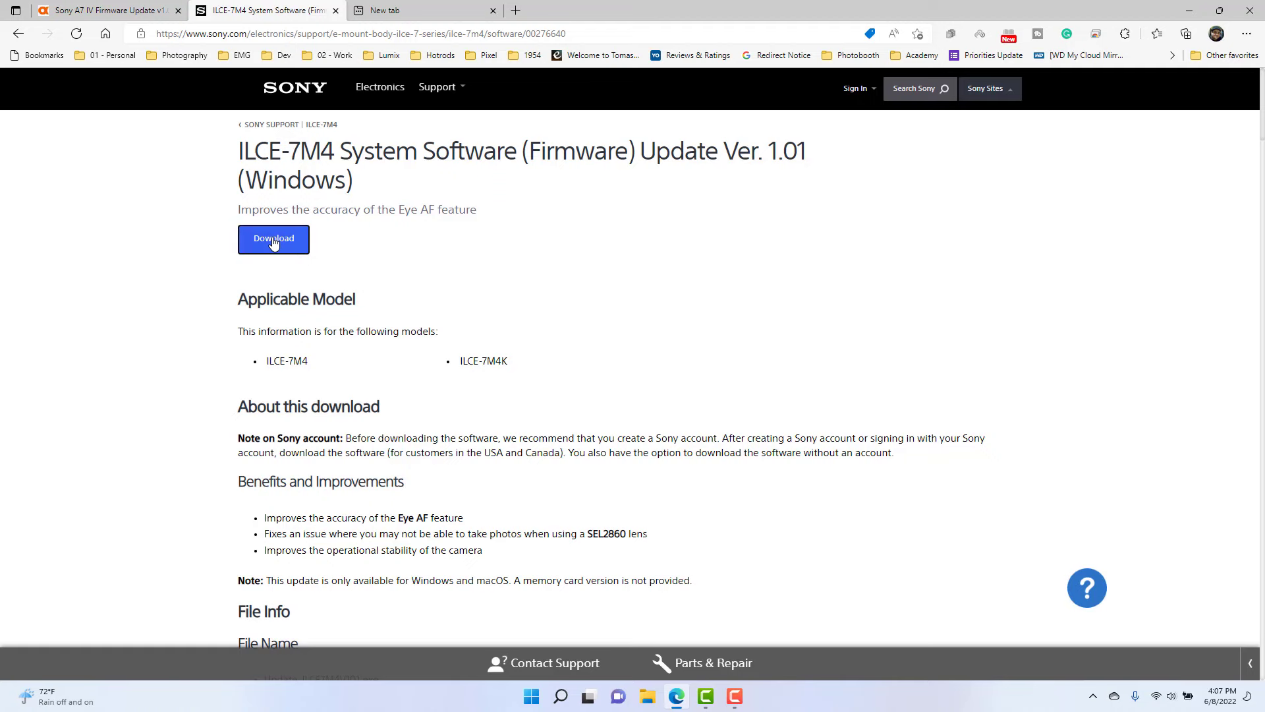
pyautogui.click(273, 238)
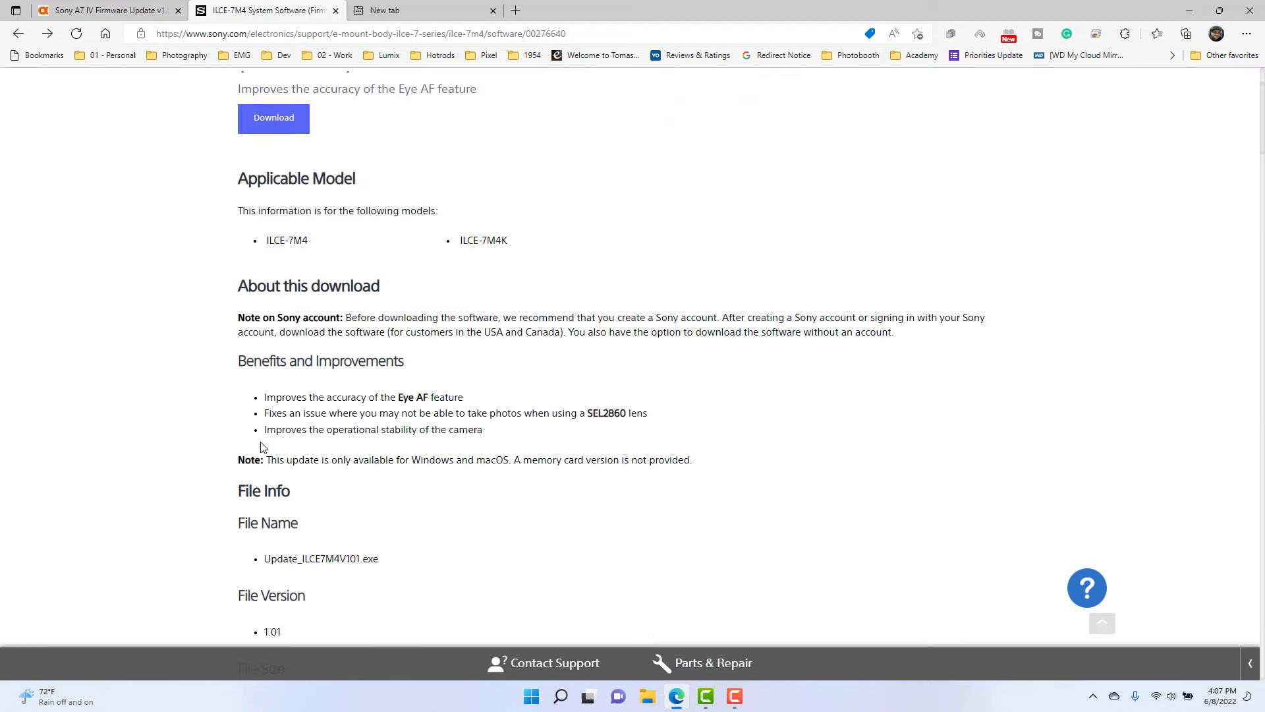
pyautogui.click(273, 118)
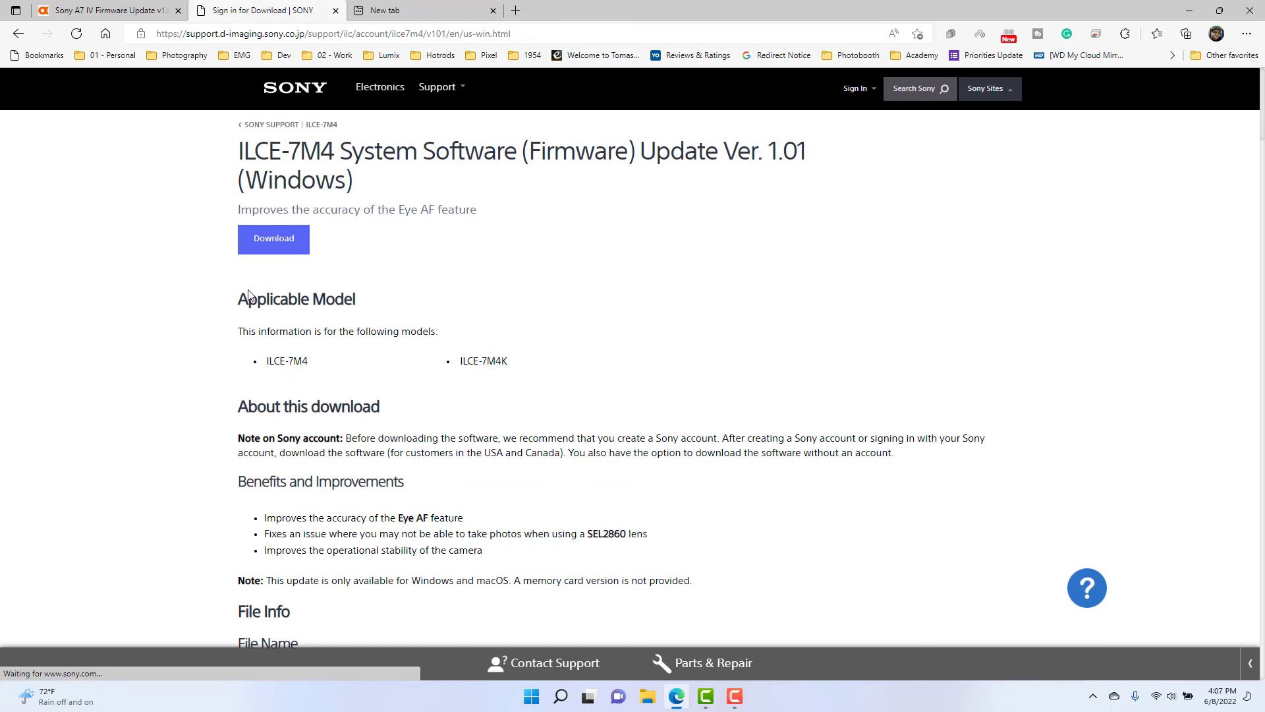
# Wait on the Sign in for Download page offering account options.
pyautogui.click(273, 239)
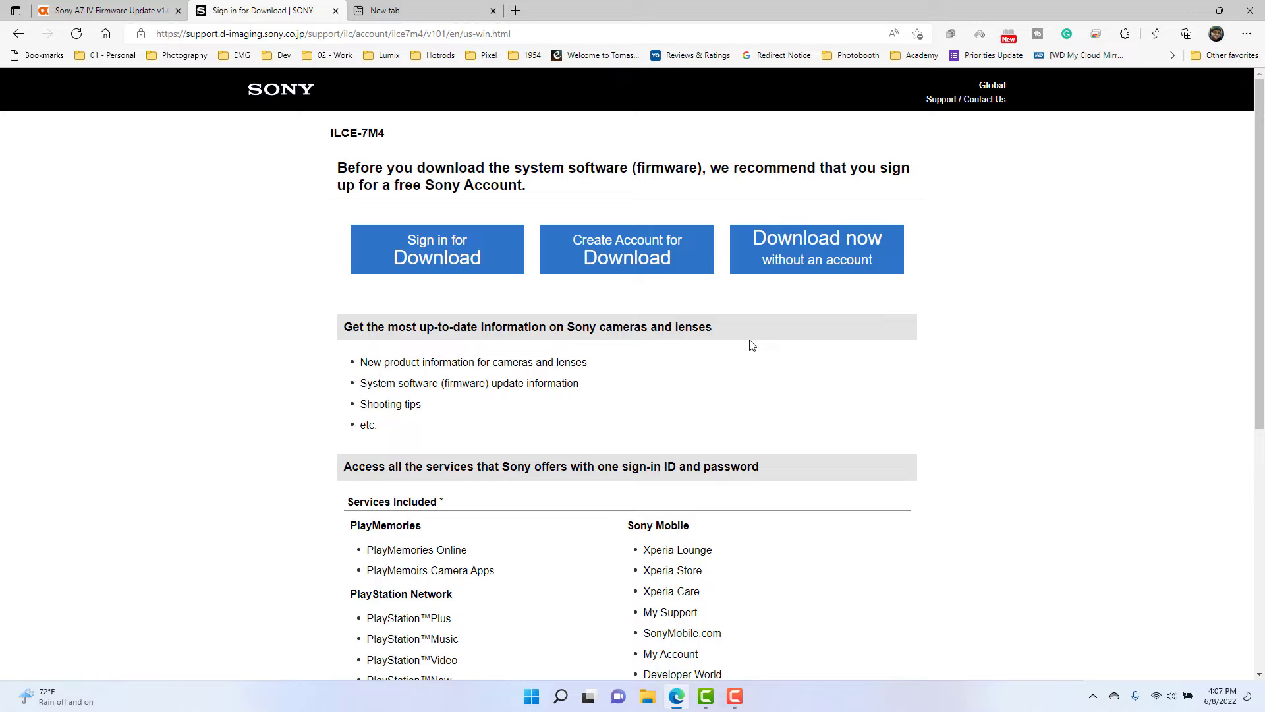
pyautogui.moveTo(475, 281)
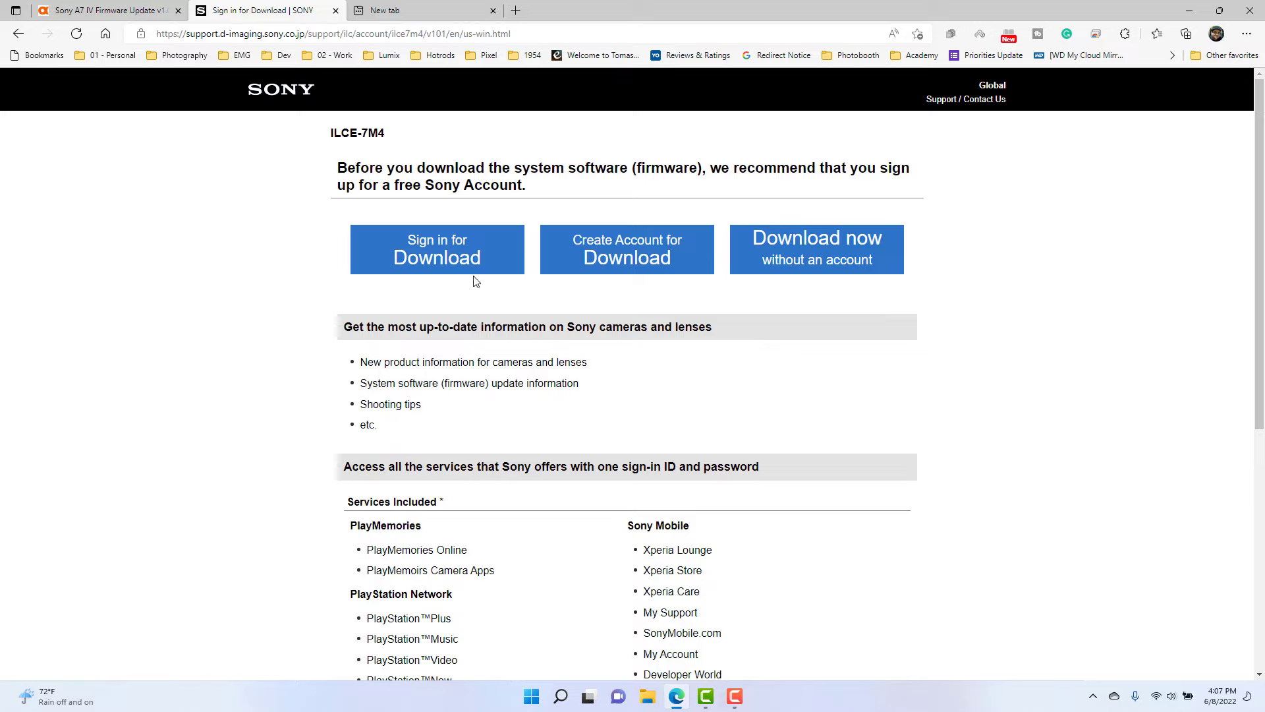
pyautogui.moveTo(463, 398)
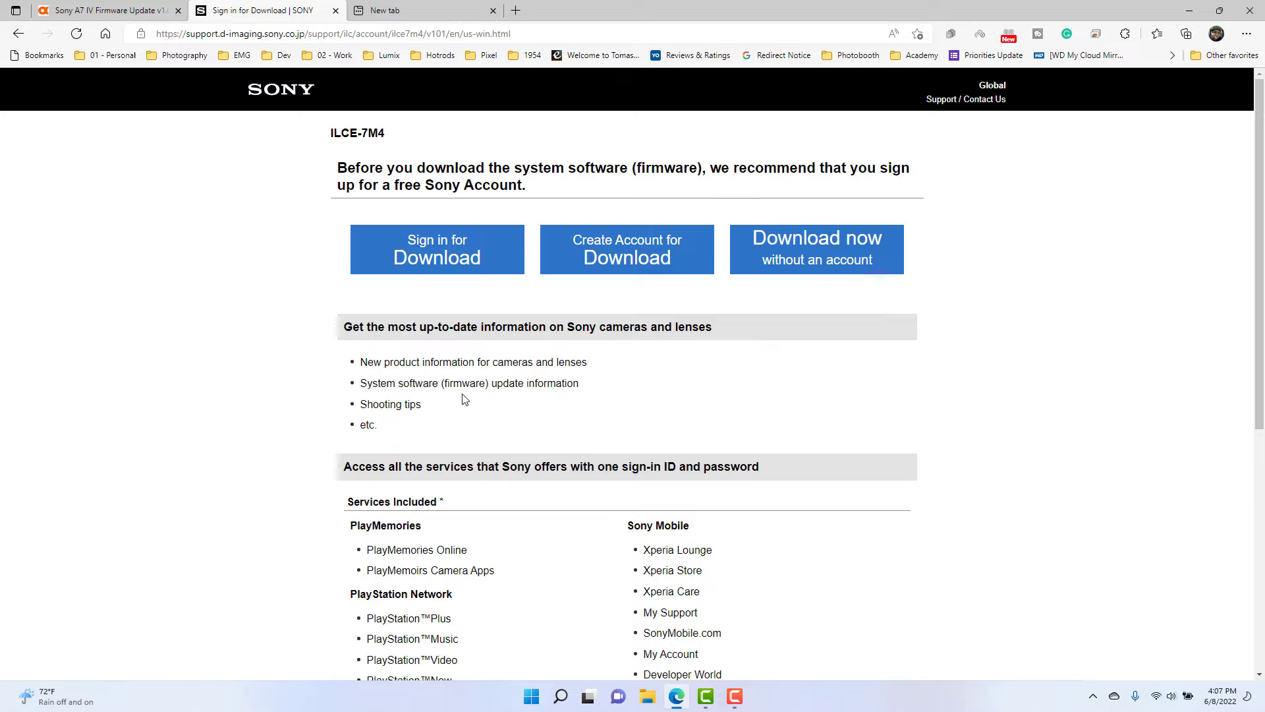
pyautogui.moveTo(436, 249)
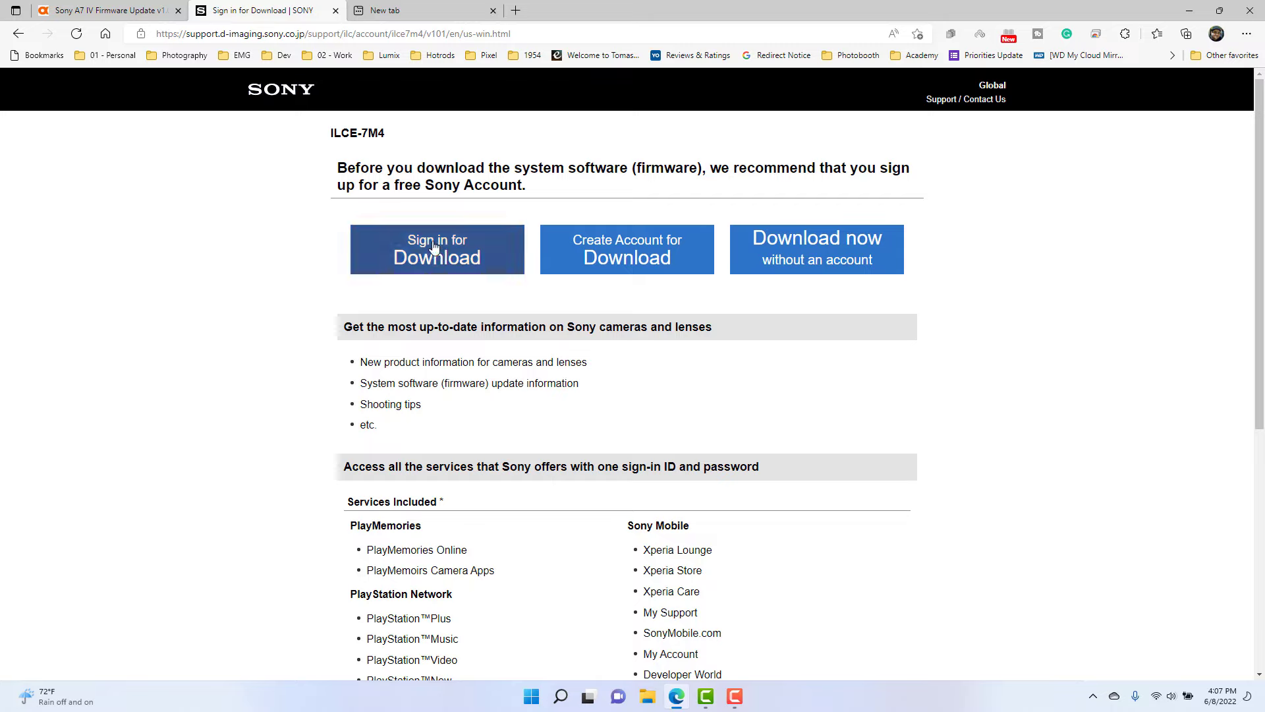
pyautogui.moveTo(728, 189)
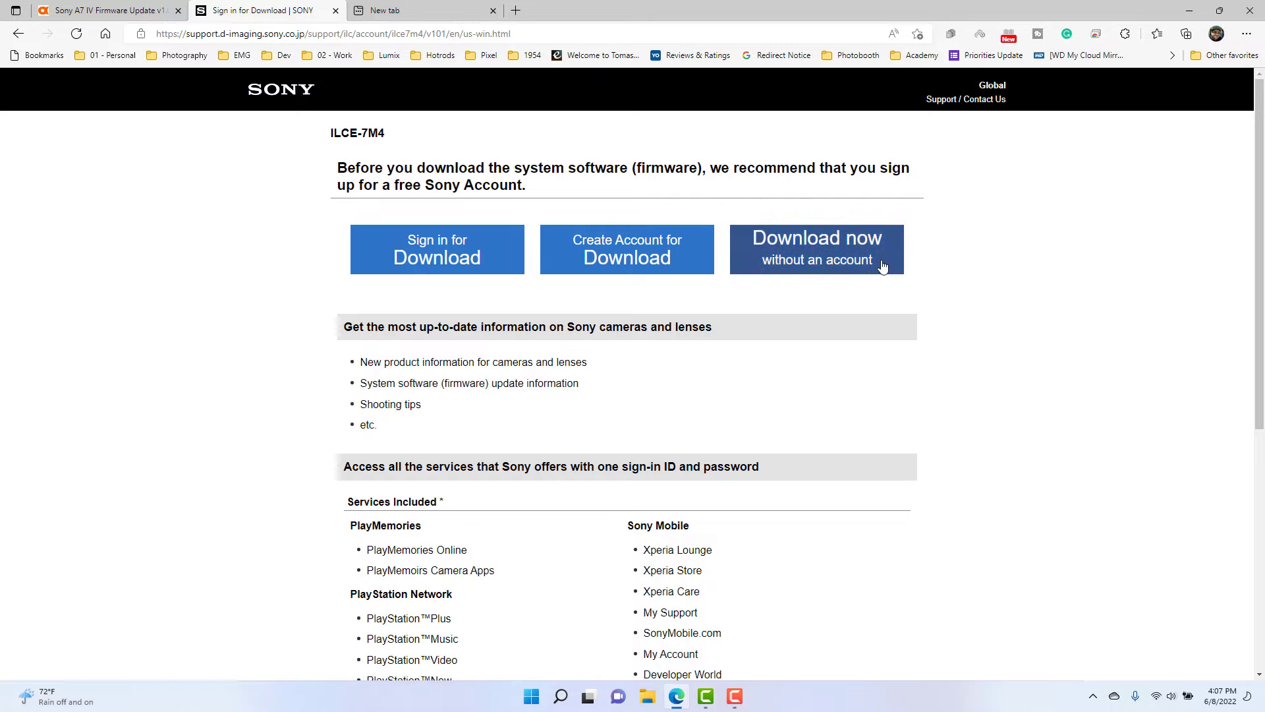
# Download Update_ILCE7M4V101.exe without a Sony account, saving it to the Desktop.
pyautogui.click(815, 249)
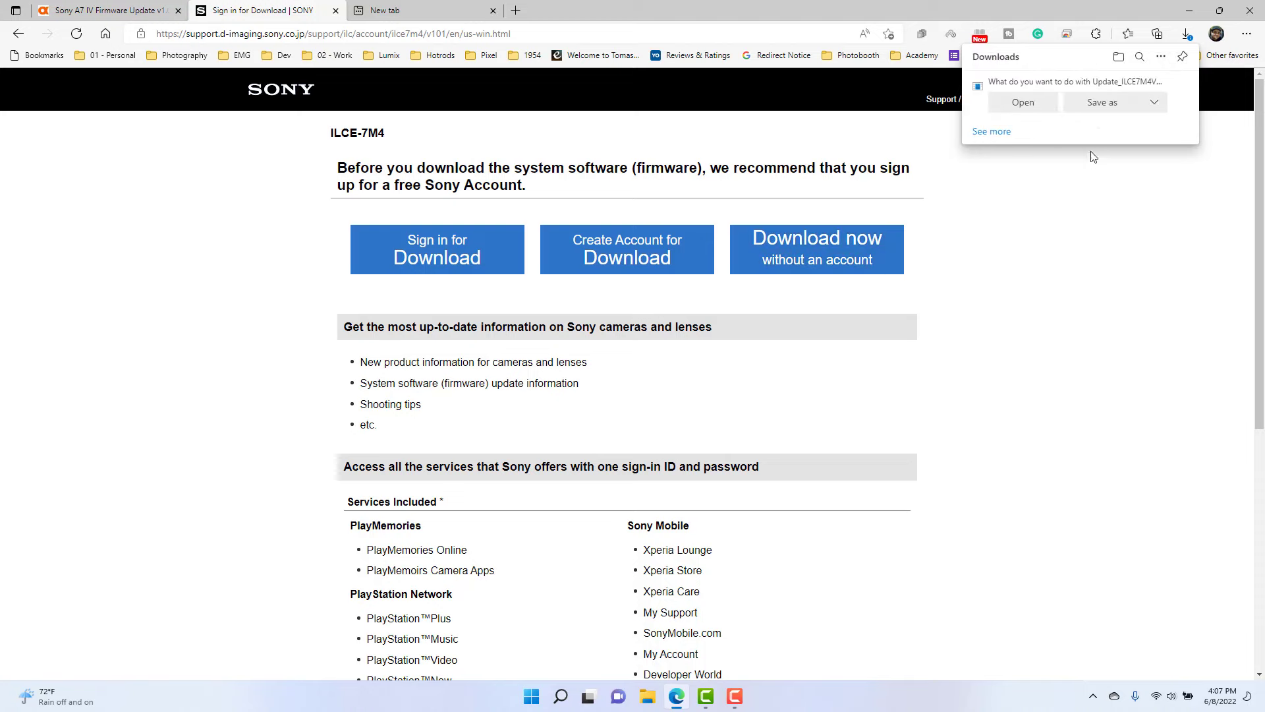
pyautogui.click(1102, 103)
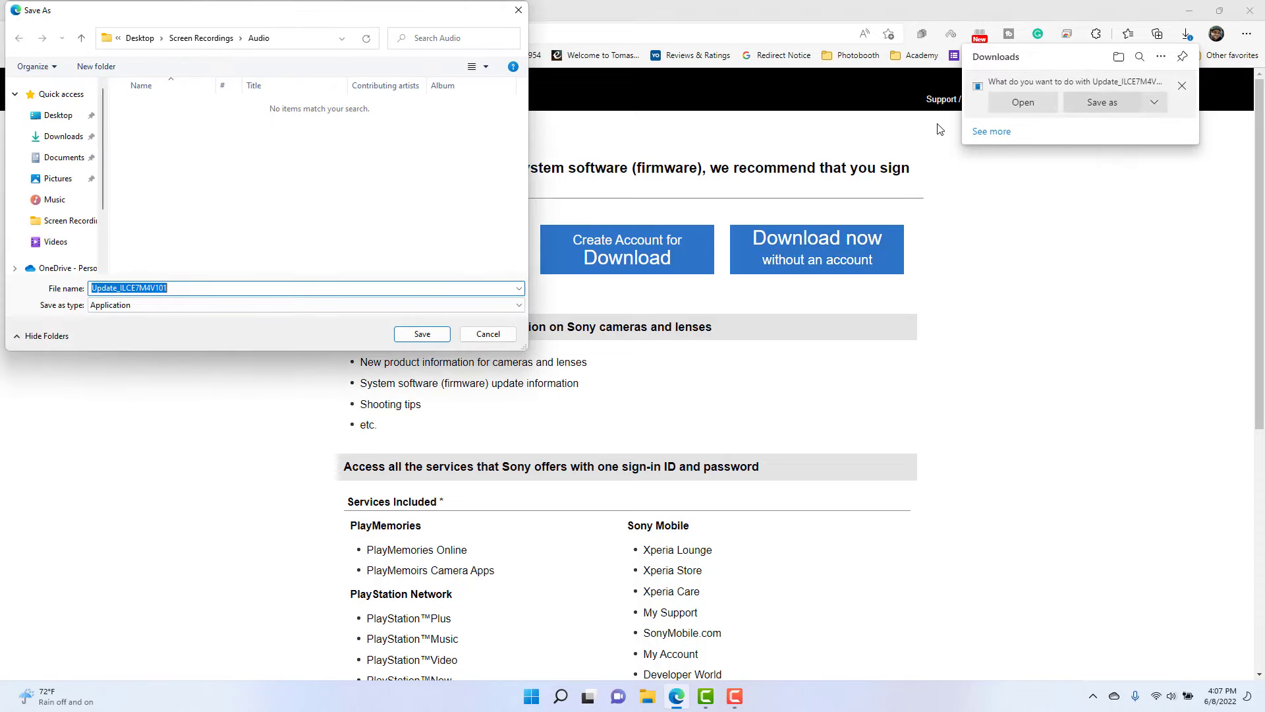
pyautogui.click(56, 114)
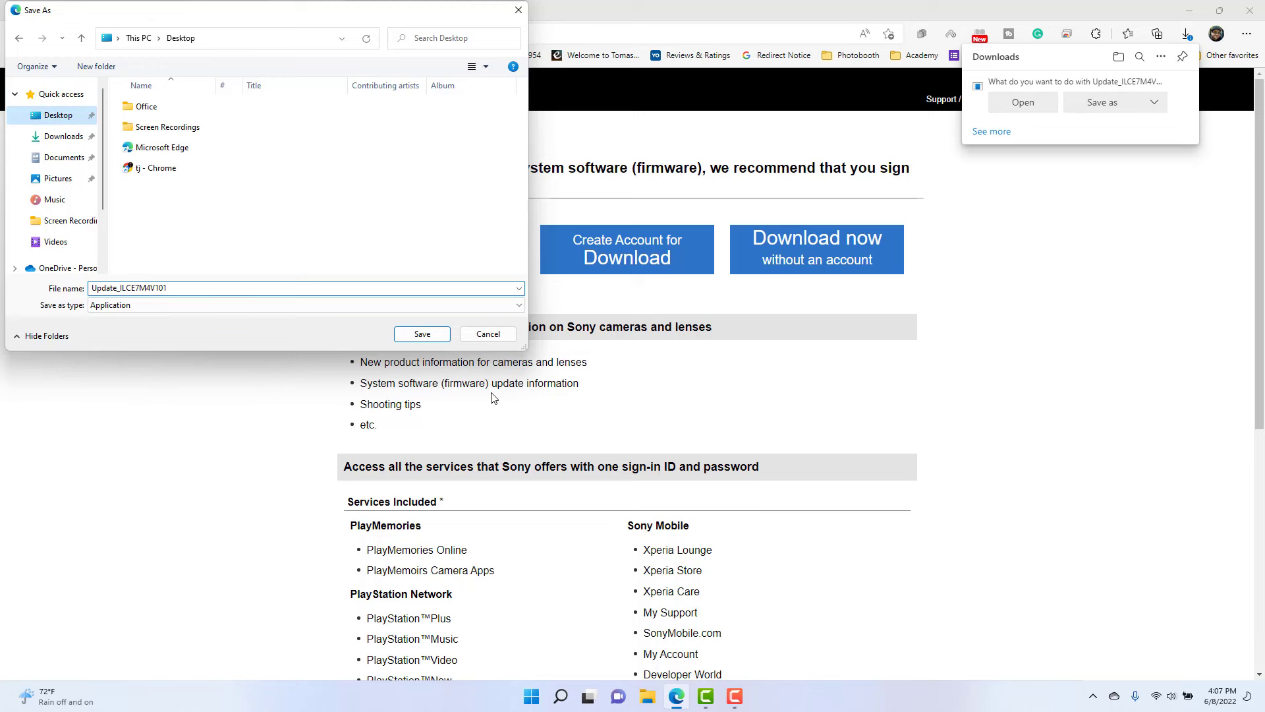
pyautogui.click(422, 333)
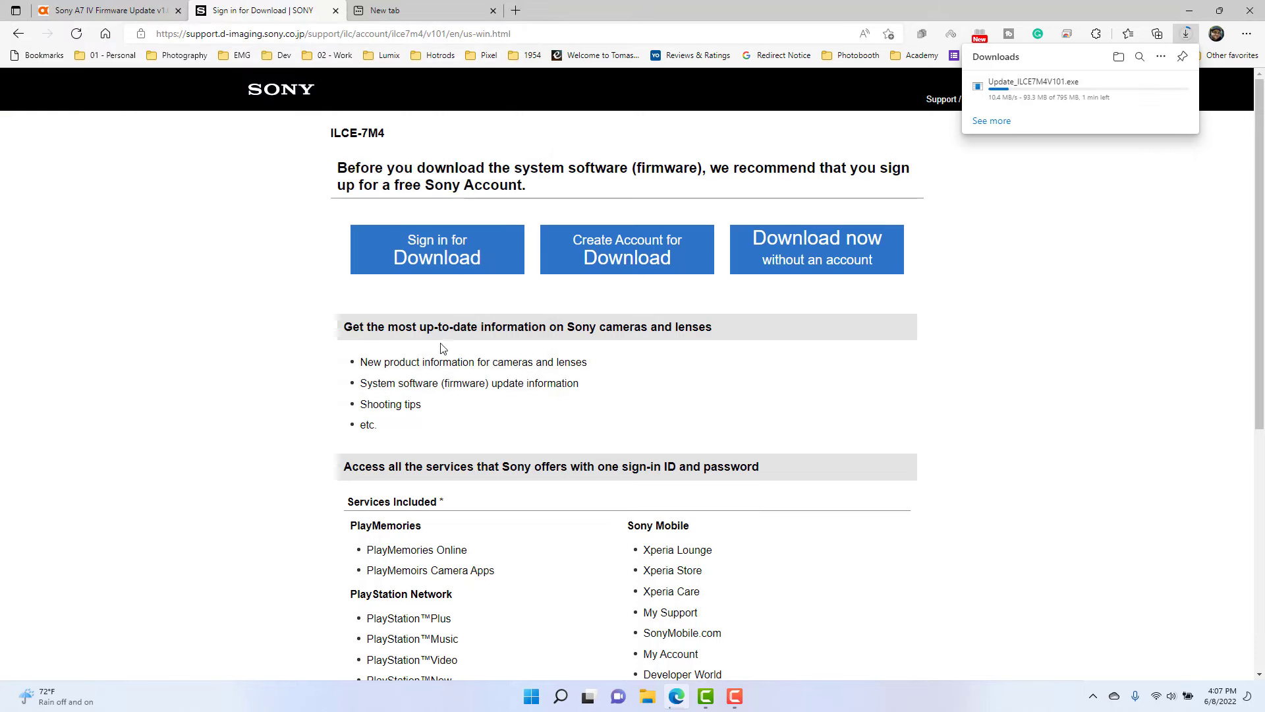
pyautogui.moveTo(1066, 110)
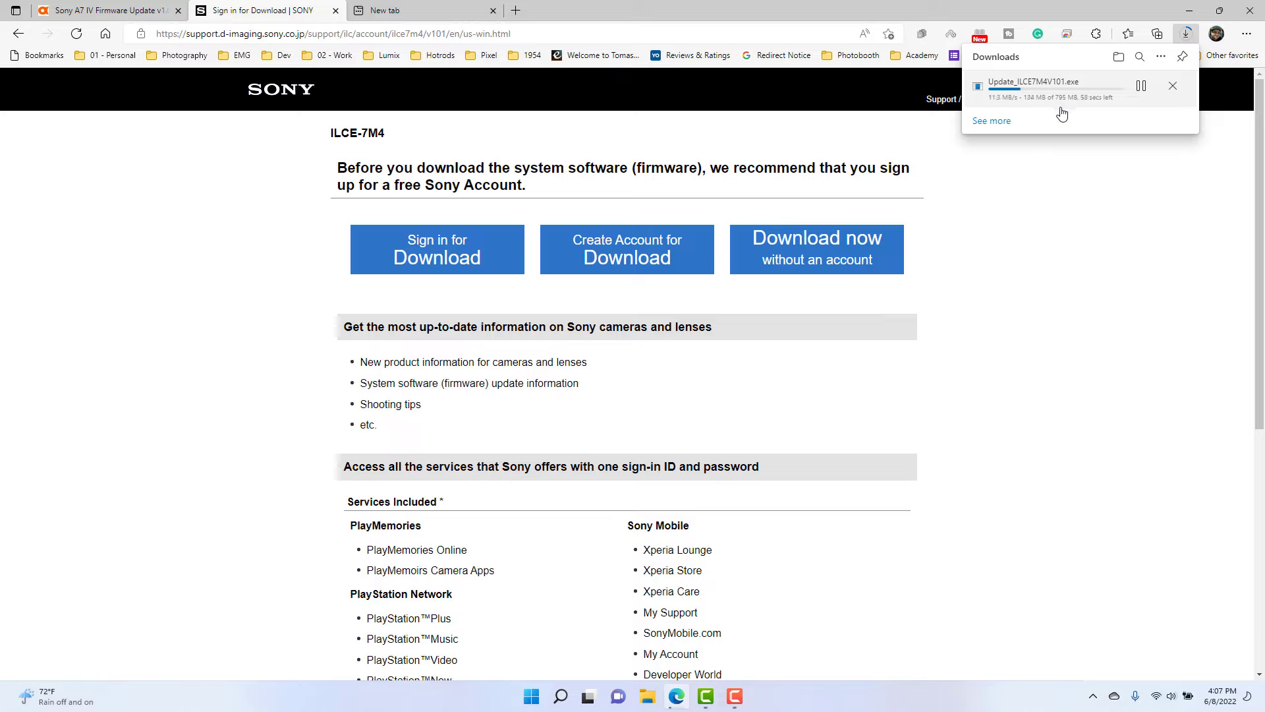
pyautogui.moveTo(1045, 132)
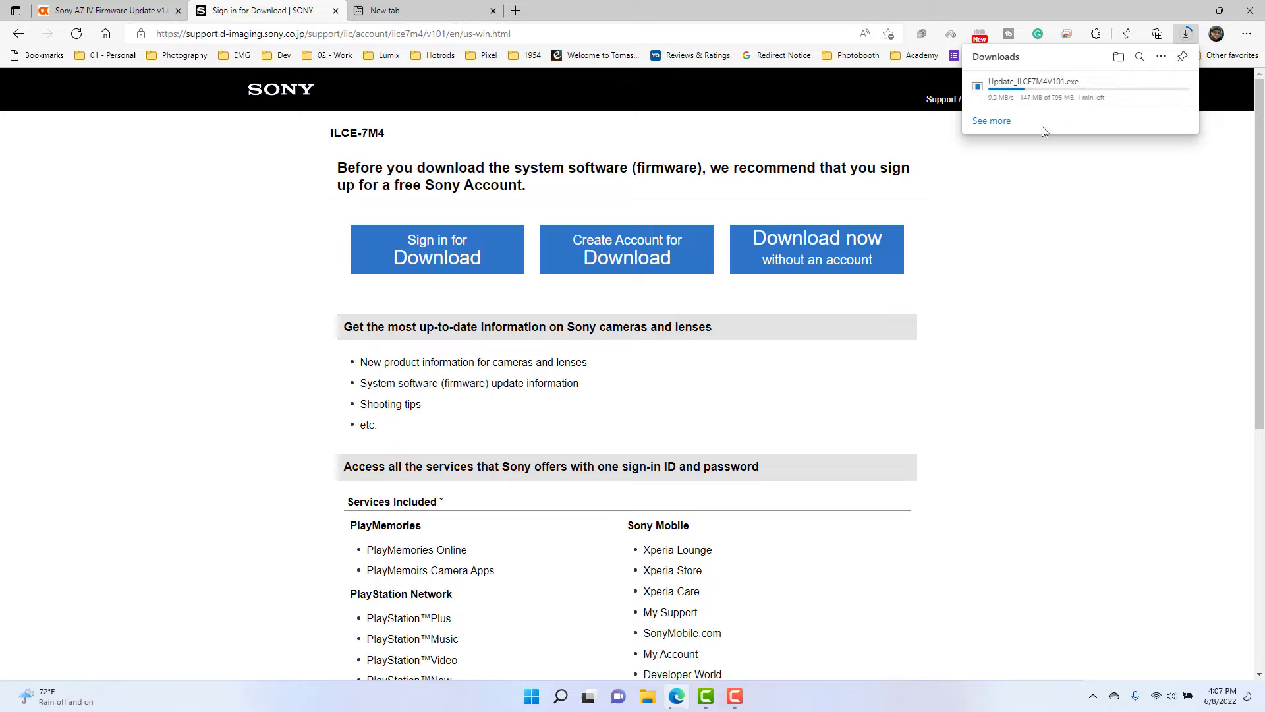
pyautogui.moveTo(923, 318)
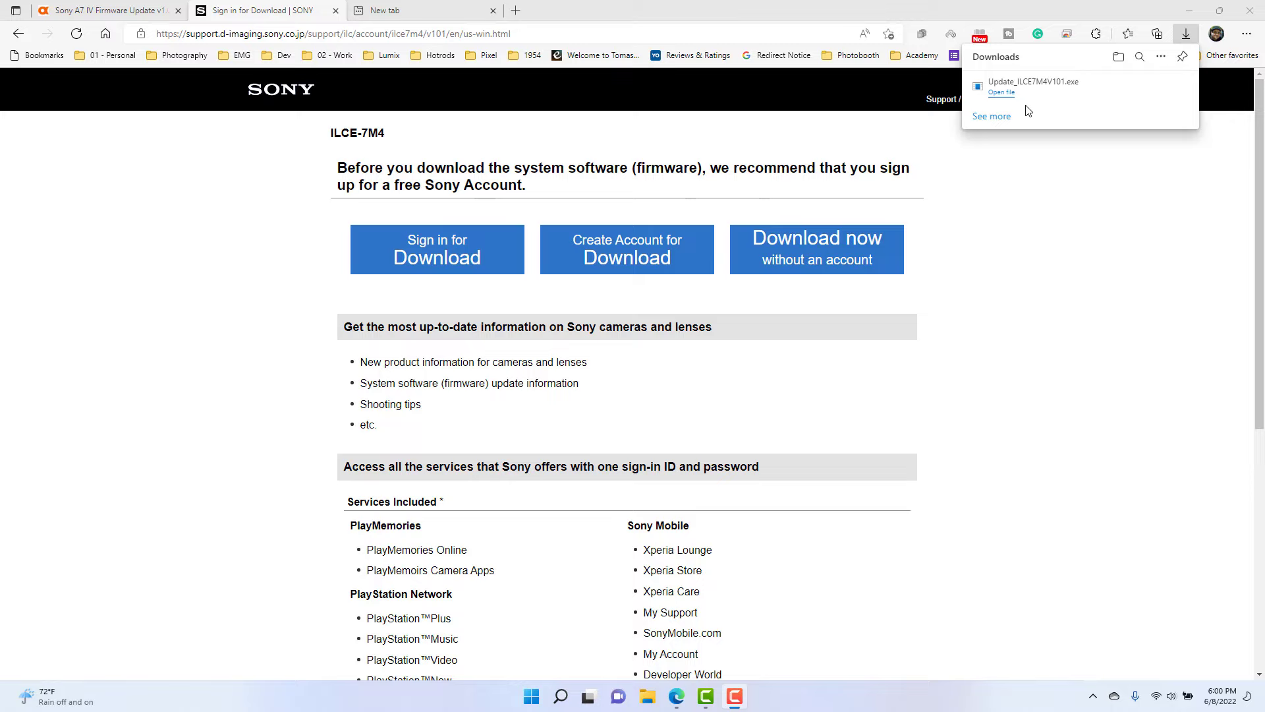
pyautogui.moveTo(1000, 91)
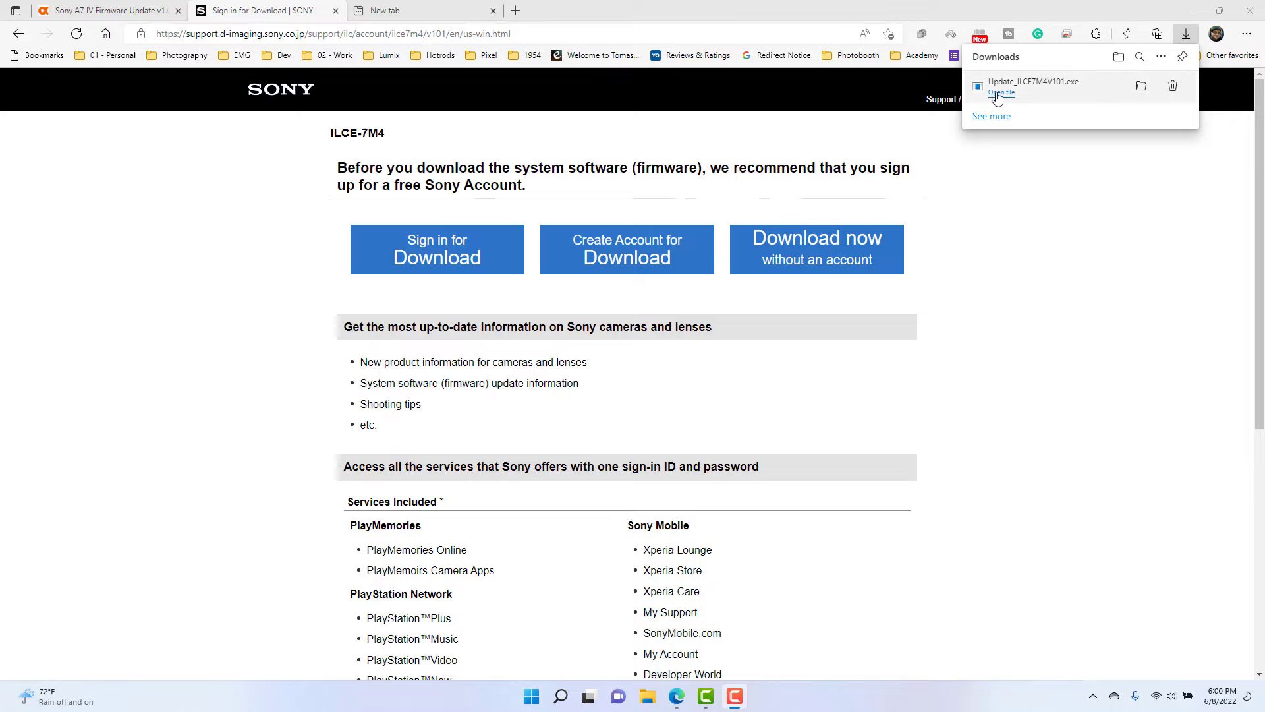
pyautogui.moveTo(1001, 92)
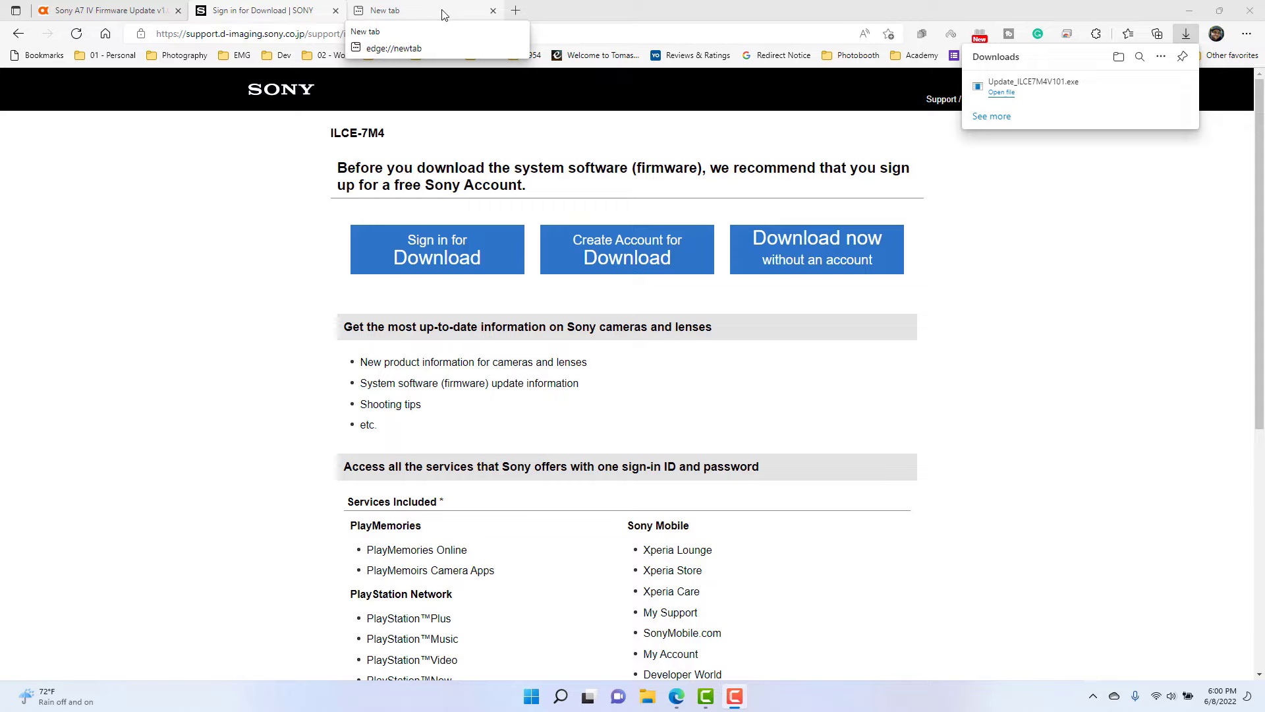
# Search Bing for 'usb 3.0' in the new tab and show image results.
pyautogui.click(423, 11)
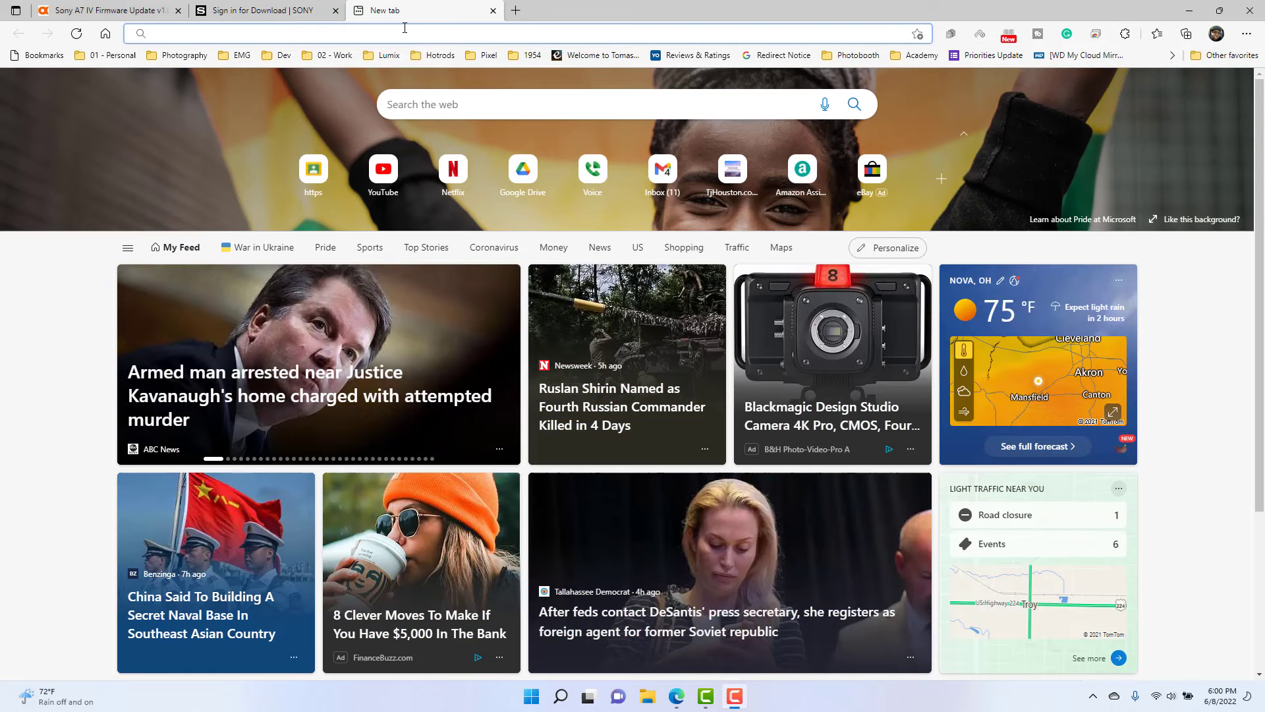
pyautogui.click(404, 33)
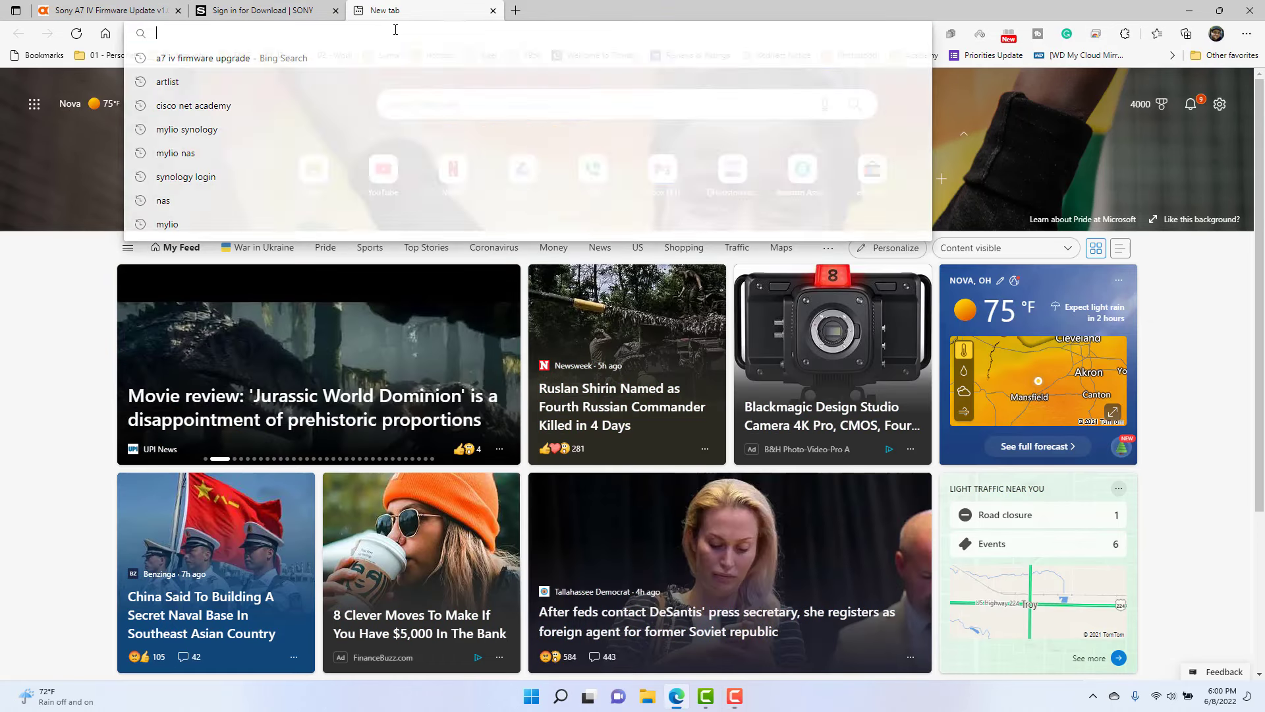
pyautogui.write('usn')
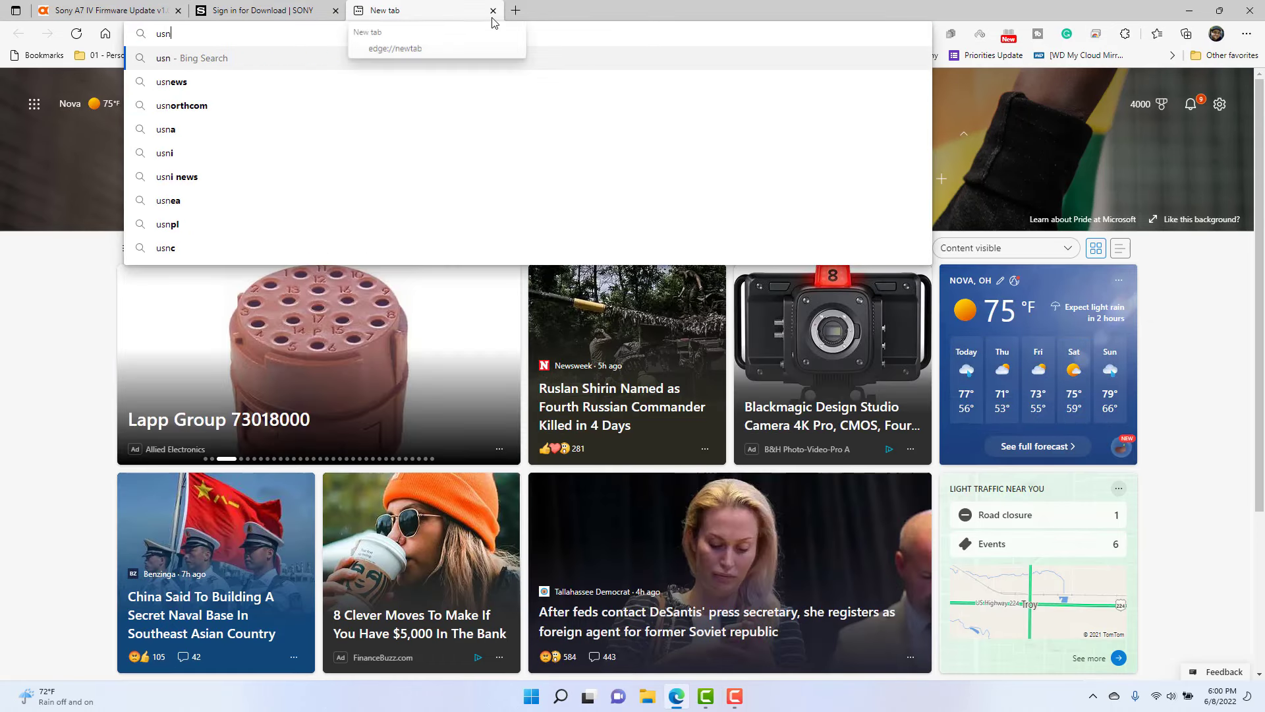
pyautogui.write('usb 3.0')
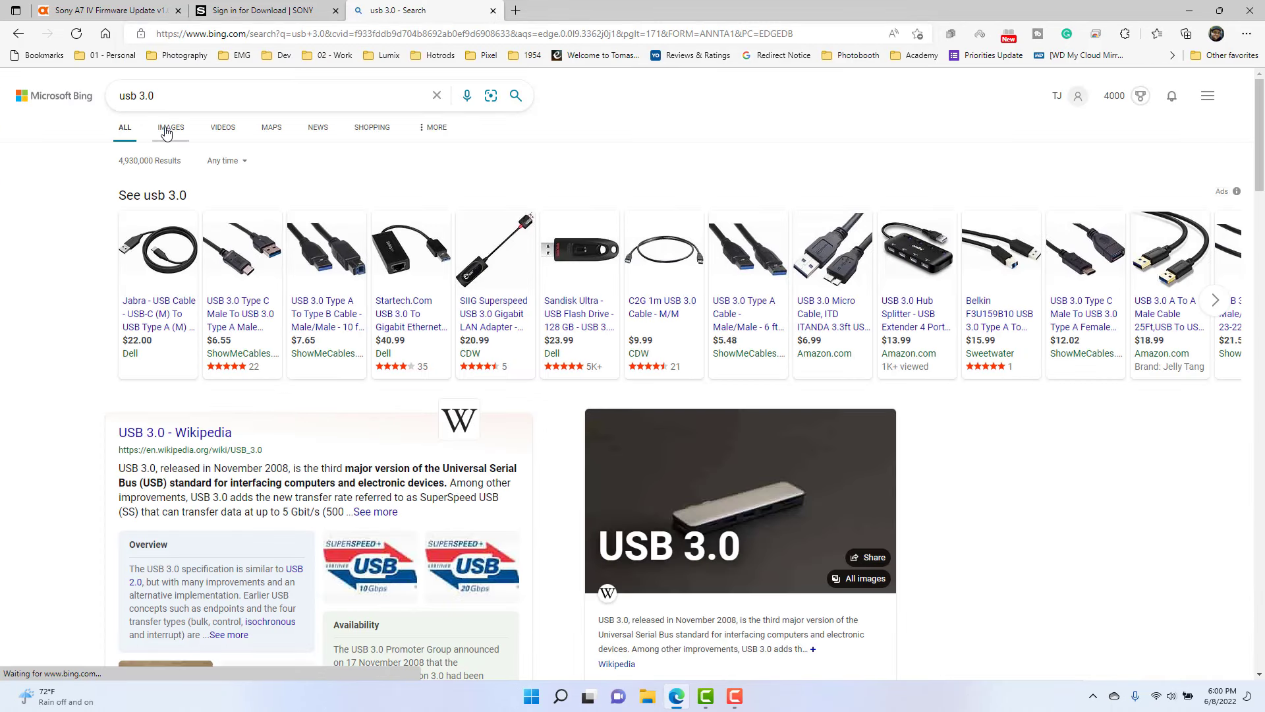
pyautogui.click(170, 127)
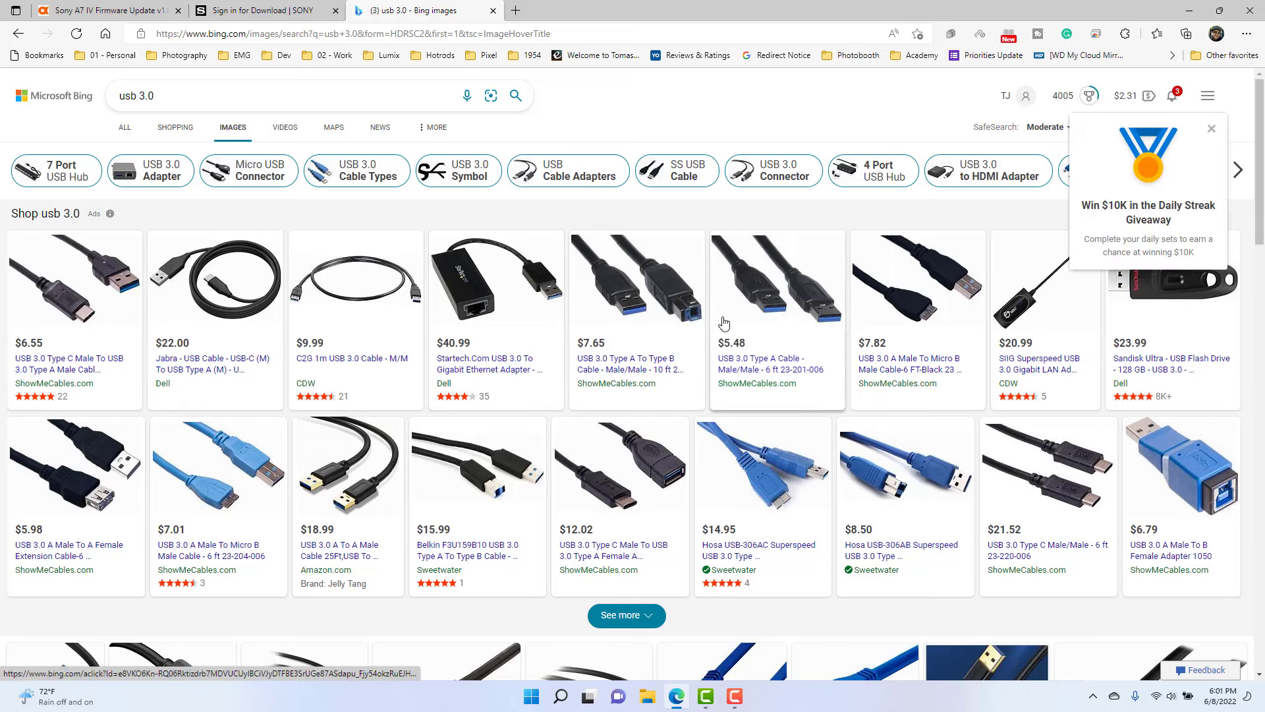
pyautogui.moveTo(317, 513)
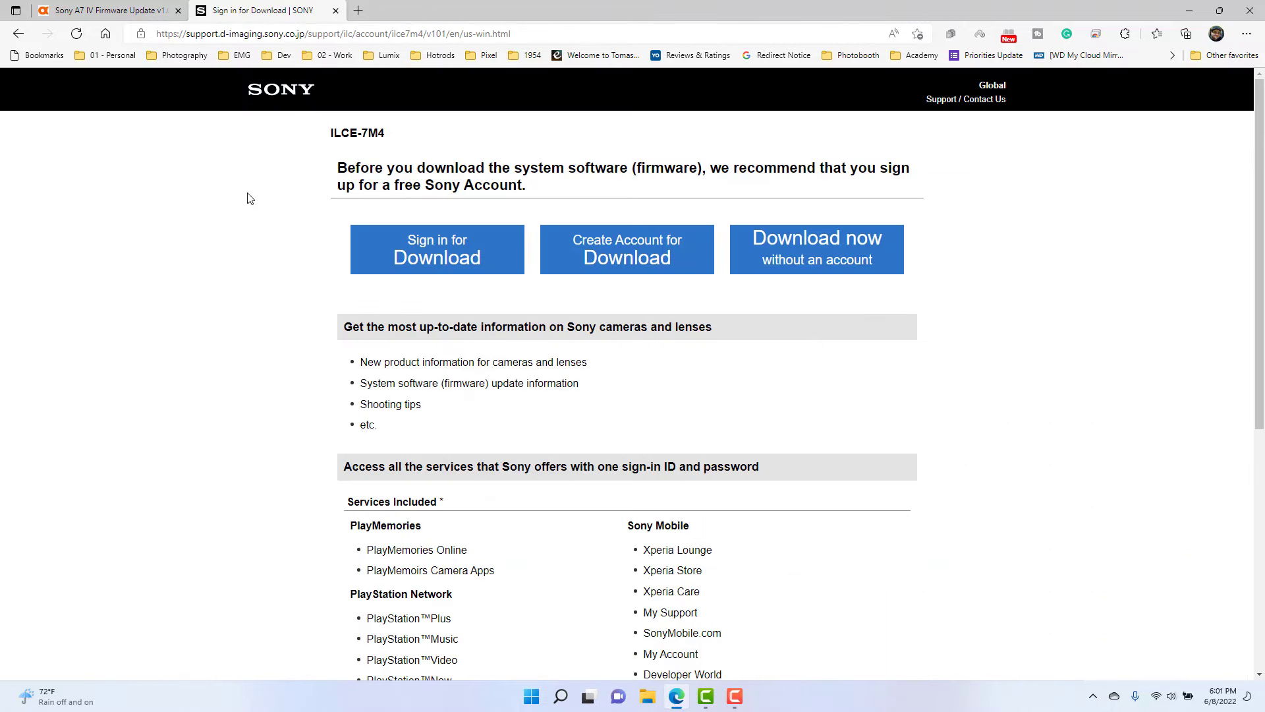
pyautogui.moveTo(283, 205)
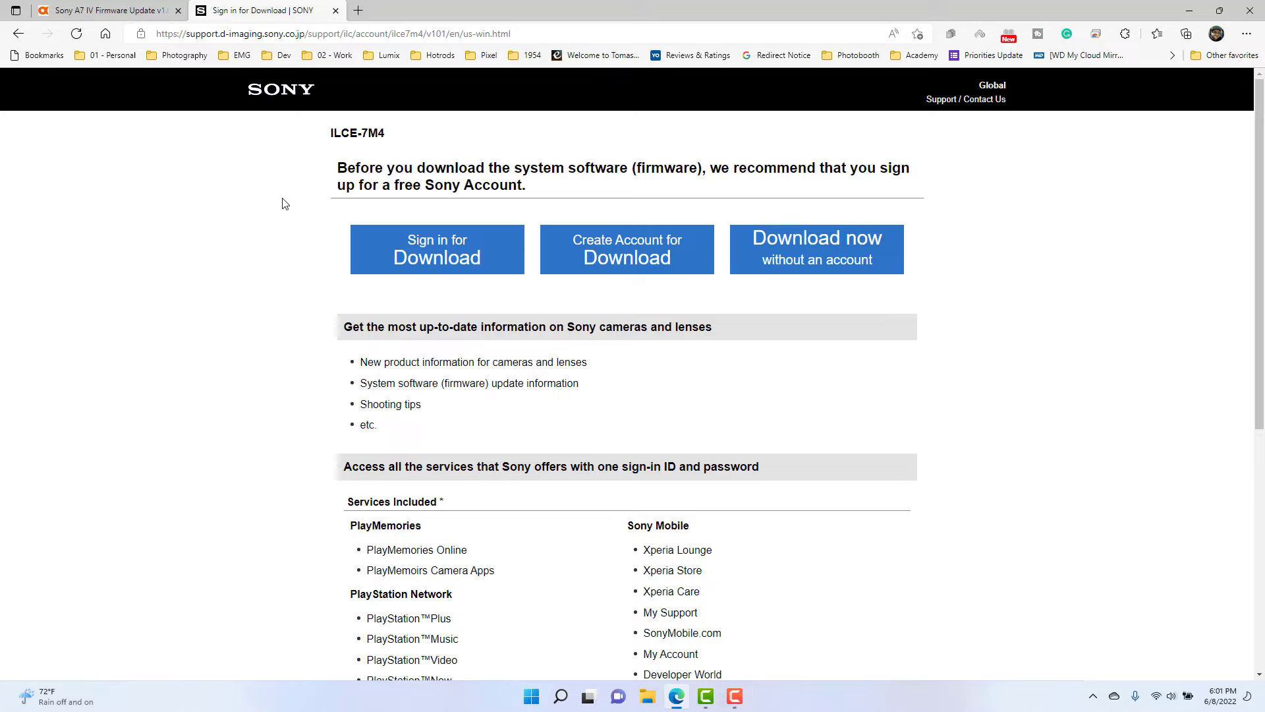
pyautogui.moveTo(1185, 34)
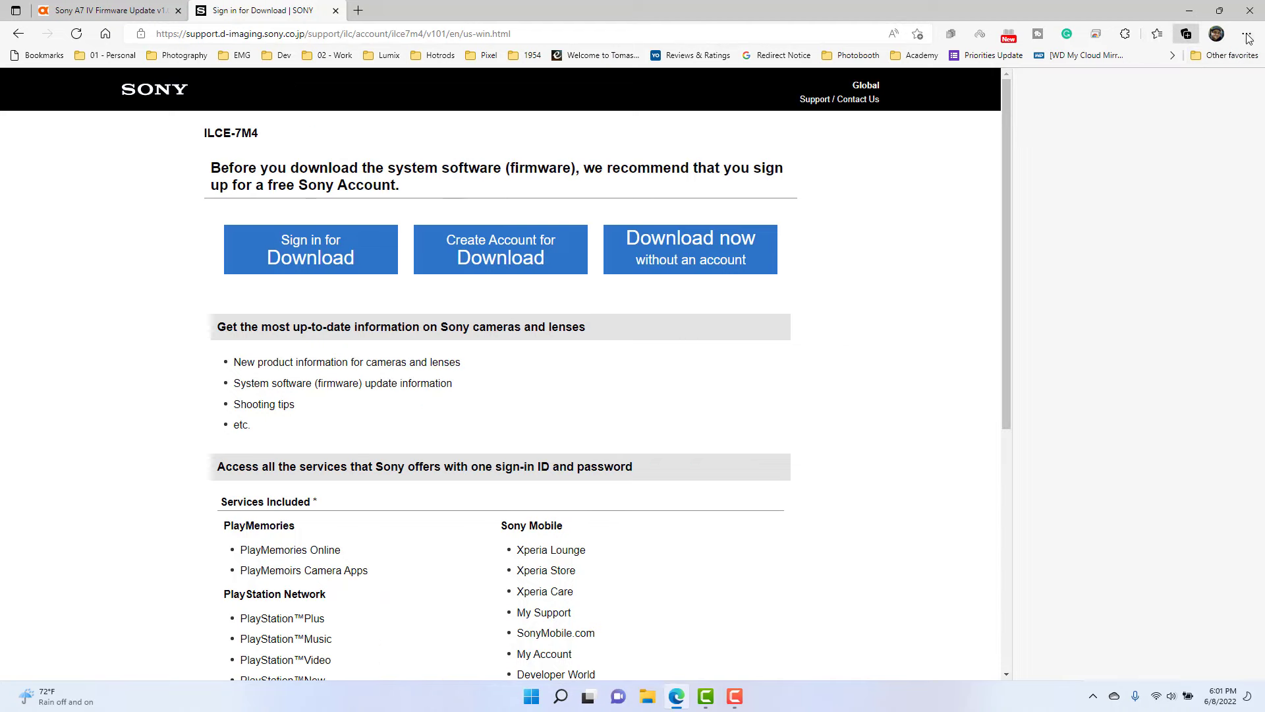
# Launch Update_ILCE7M4V101.exe from Edge's downloads list to start the System Software Updater.
pyautogui.click(1247, 34)
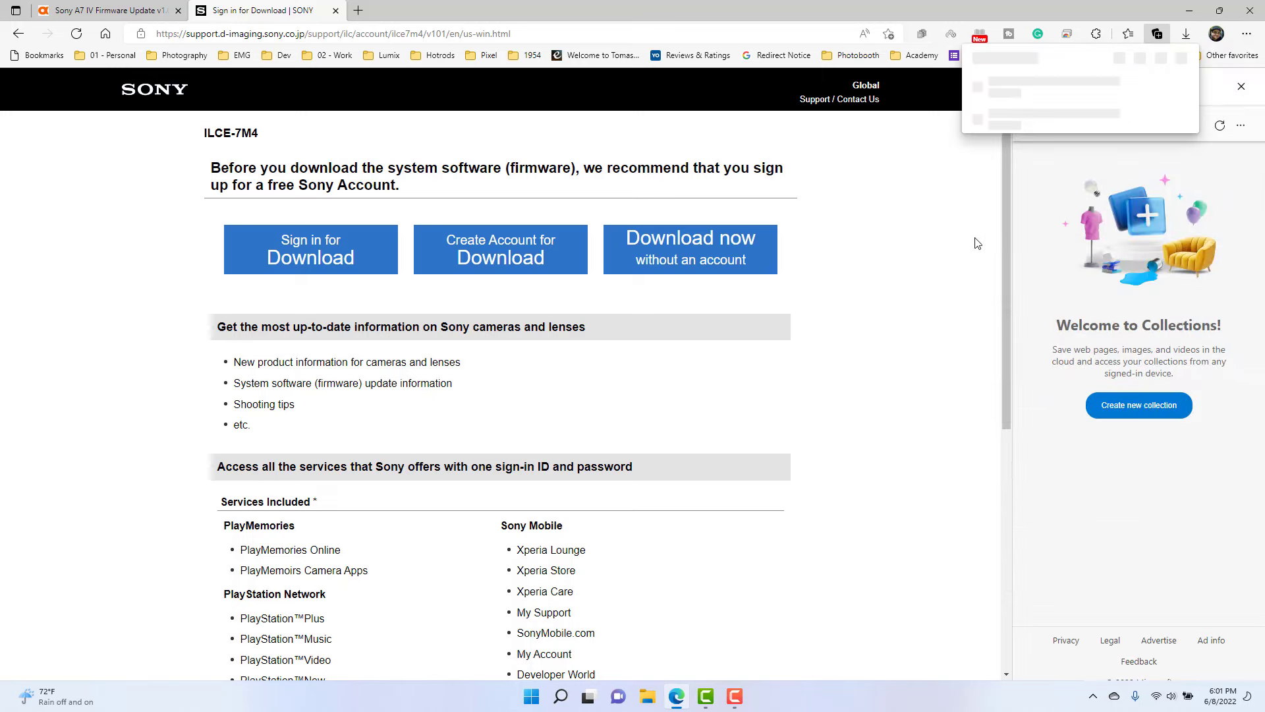
pyautogui.click(1001, 93)
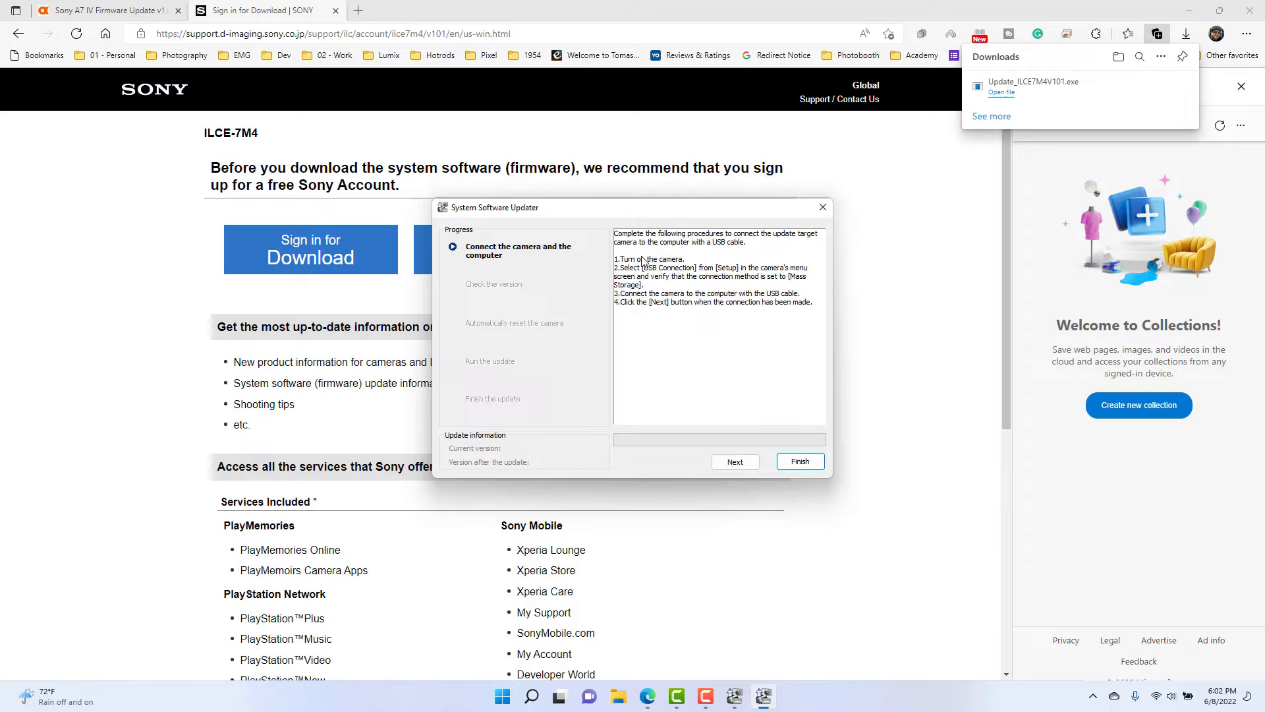
pyautogui.moveTo(856, 516)
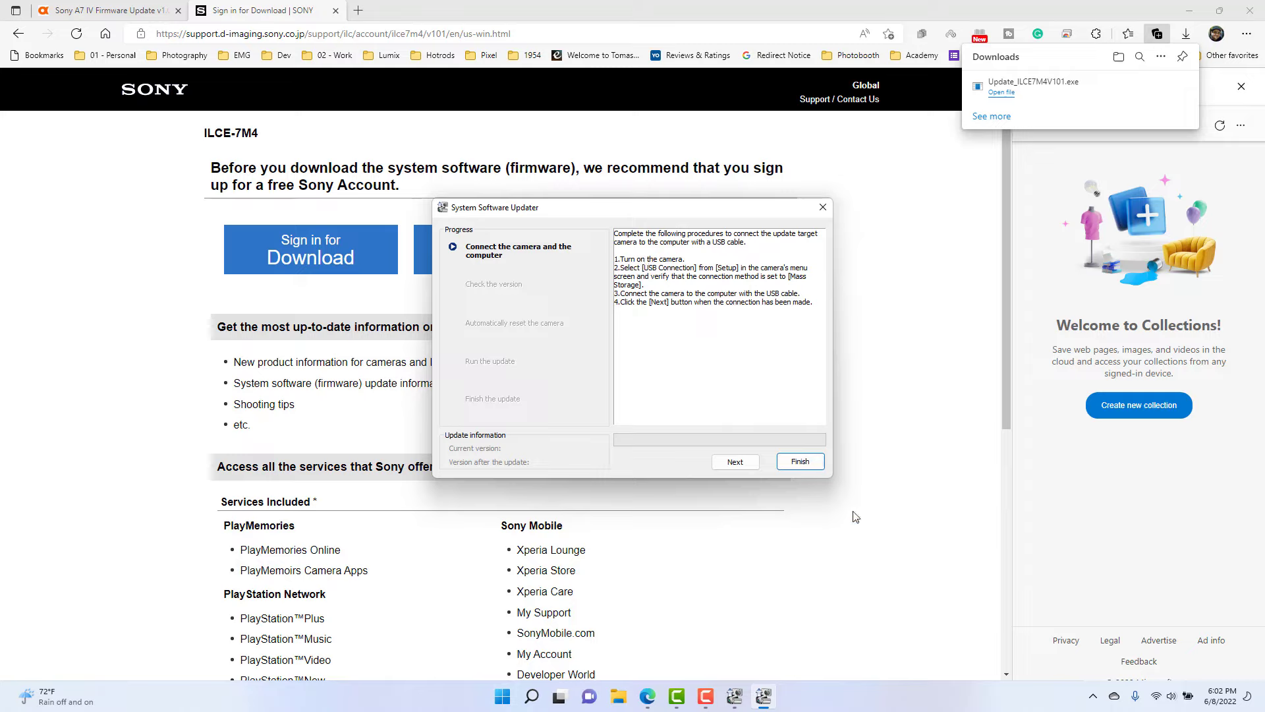
# Continue past the camera-connection step to the version check showing Ver. 1.00 to Ver. 1.01.
pyautogui.click(734, 461)
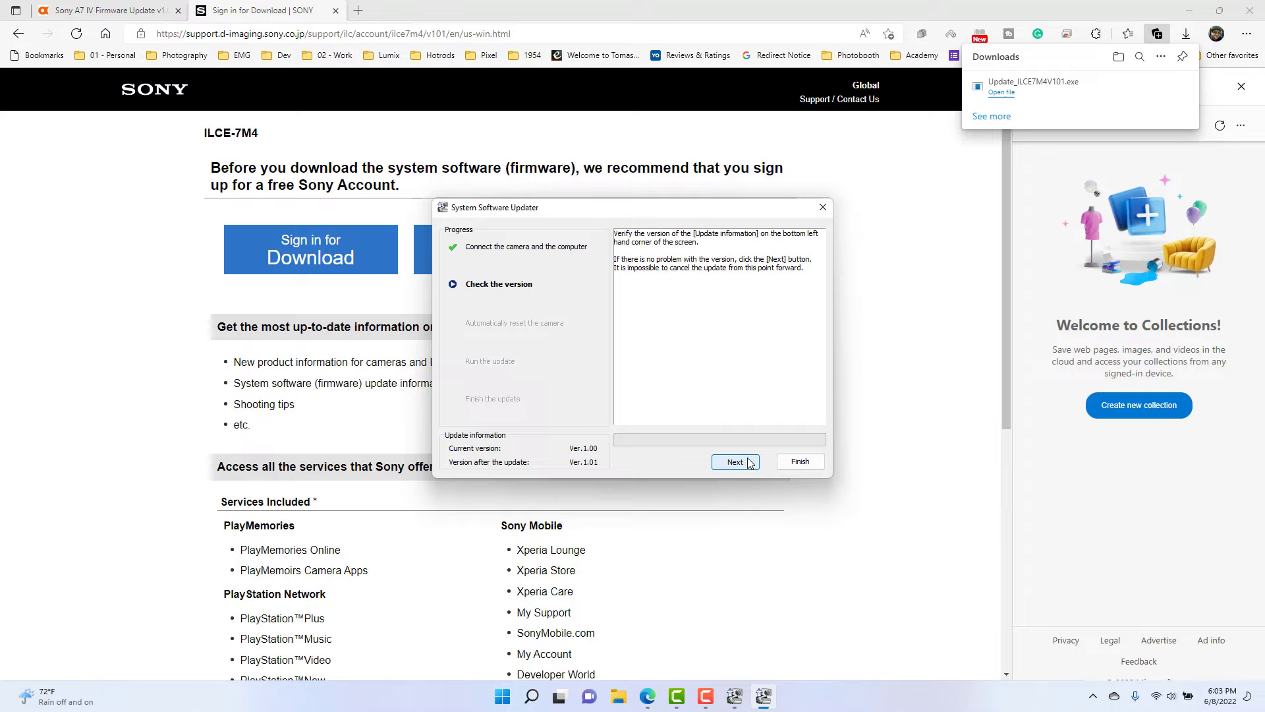
pyautogui.moveTo(569, 448)
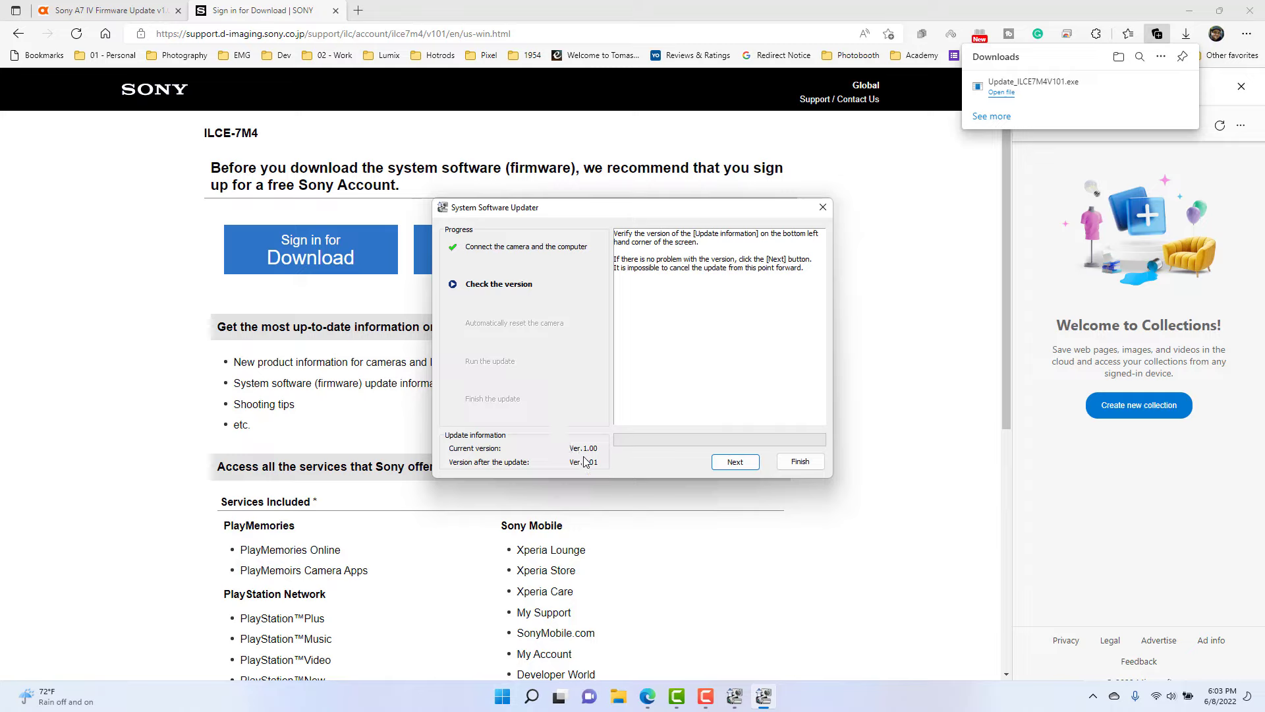
pyautogui.moveTo(734, 498)
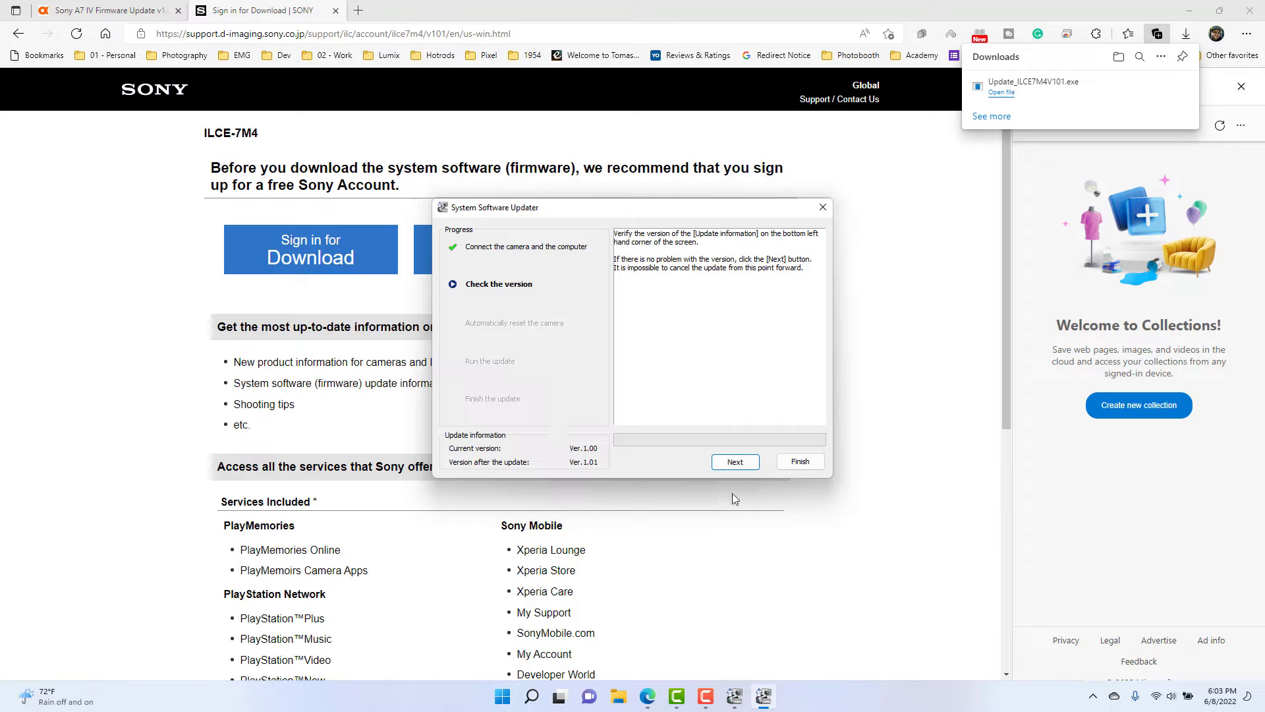
# Run the update to Ver. 1.01, wait for completion, and finish to close the updater.
pyautogui.click(734, 461)
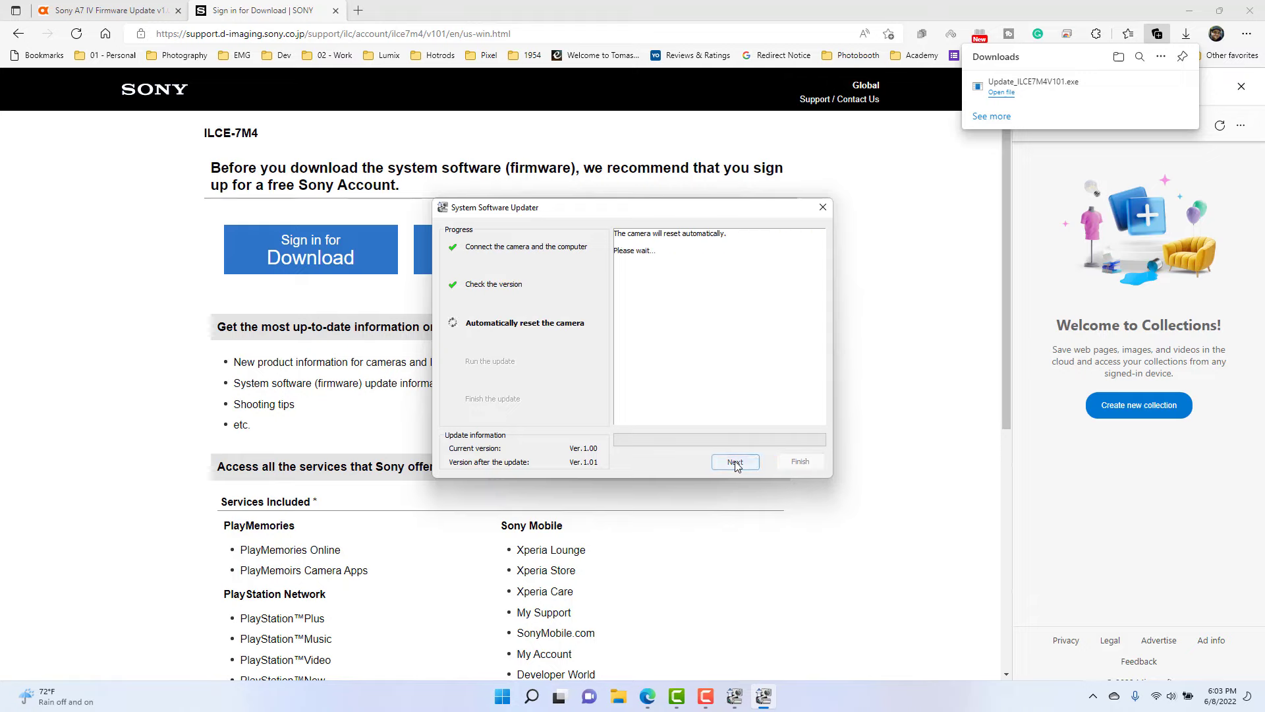
pyautogui.click(734, 461)
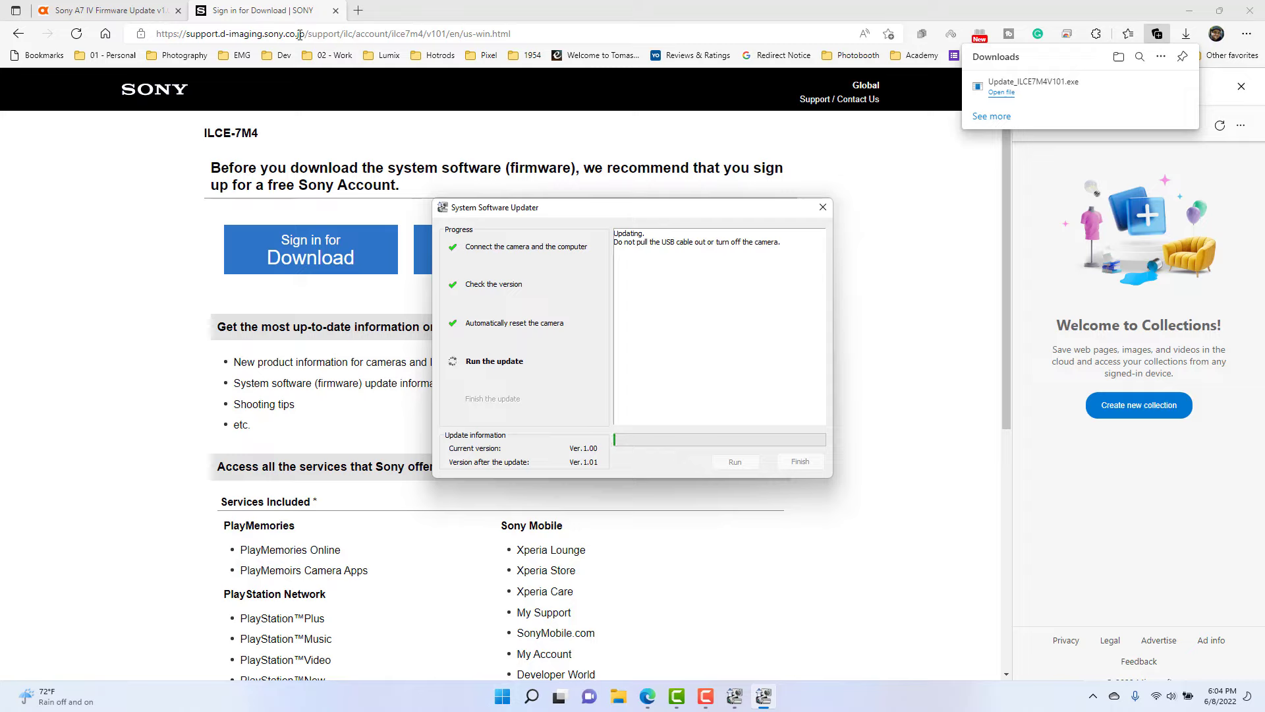
pyautogui.moveTo(338, 96)
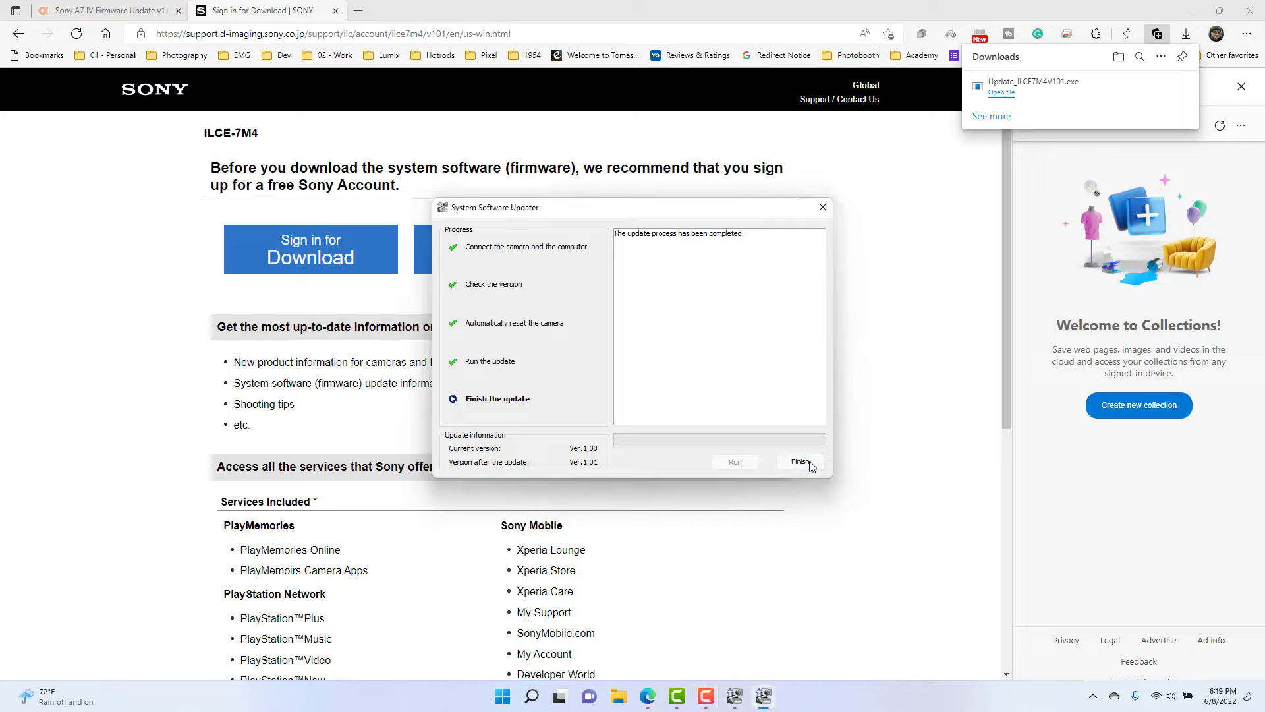
pyautogui.click(800, 461)
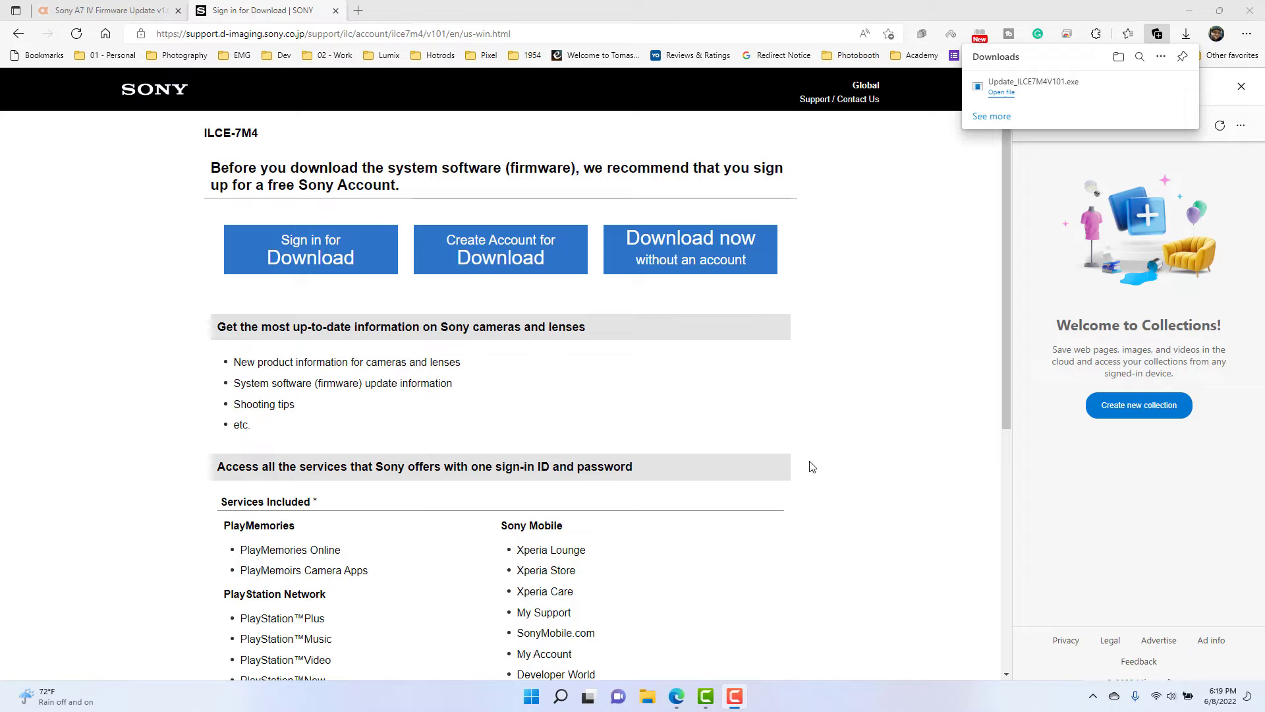
pyautogui.moveTo(783, 463)
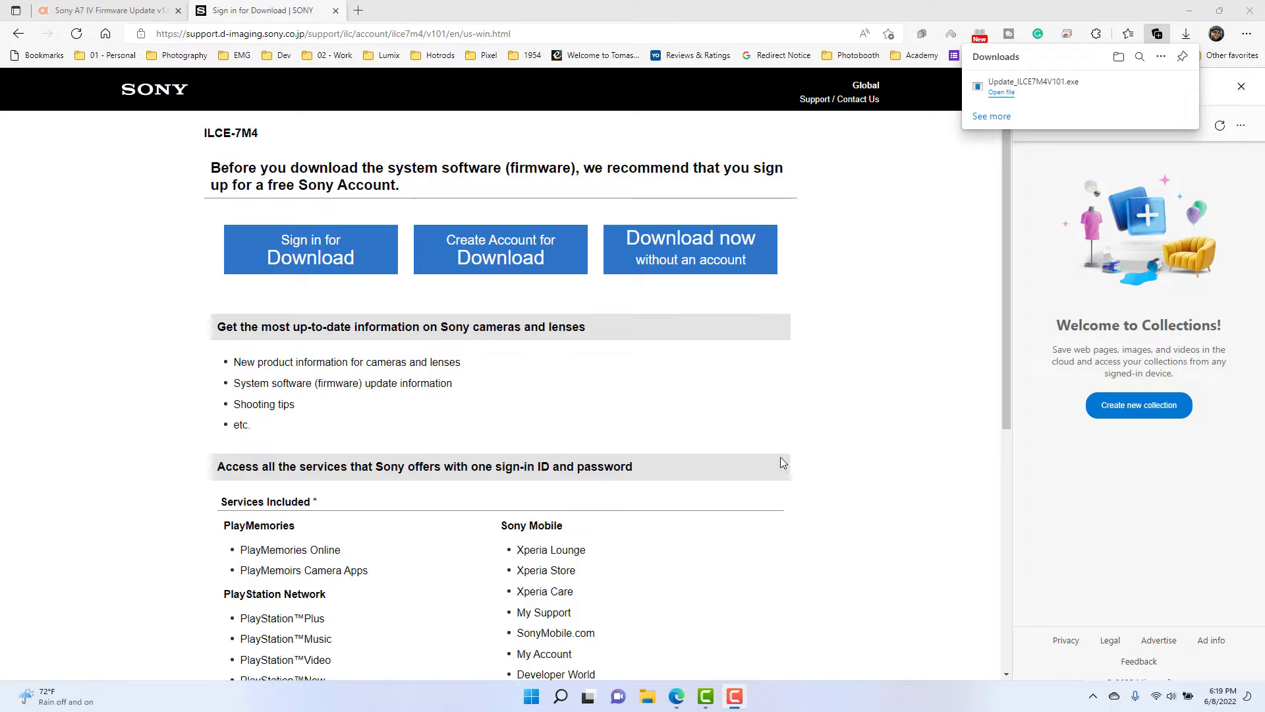
pyautogui.moveTo(398, 153)
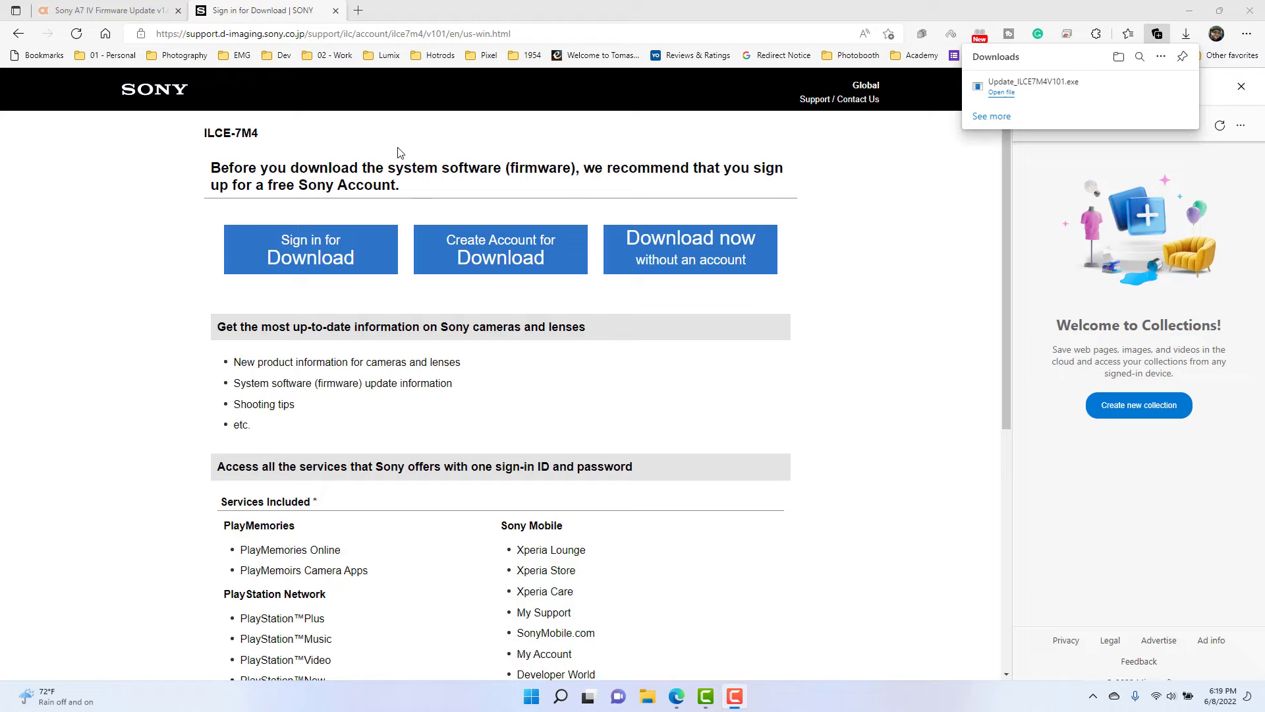